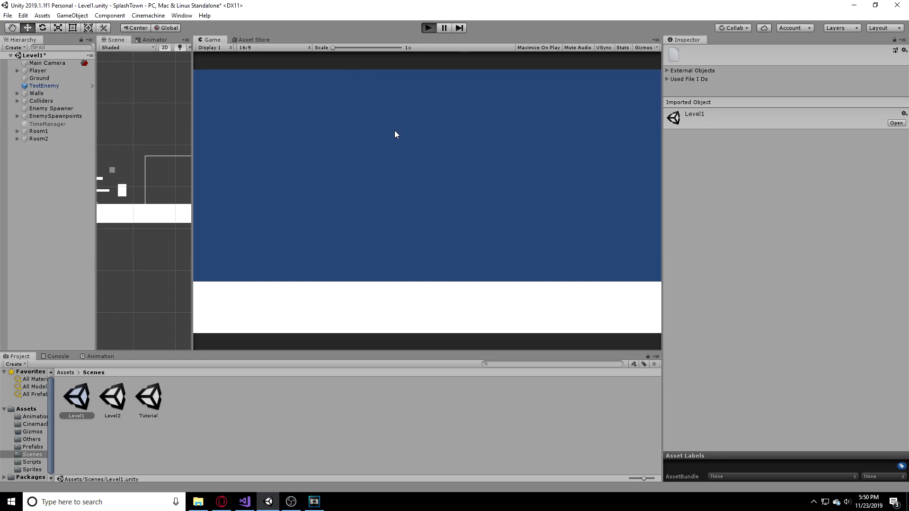
# Play-test Level1 to watch enemies spawn, then open the Level2 scene.
pyautogui.click(429, 28)
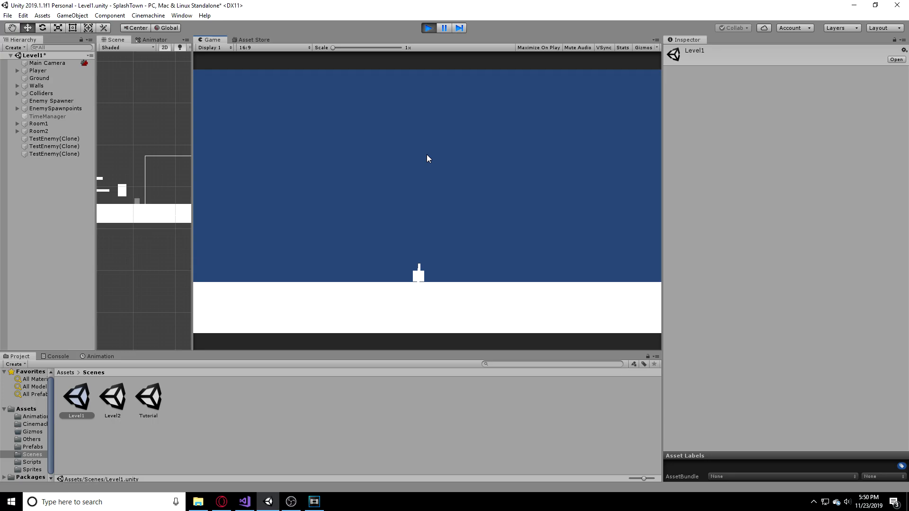
pyautogui.doubleClick(112, 397)
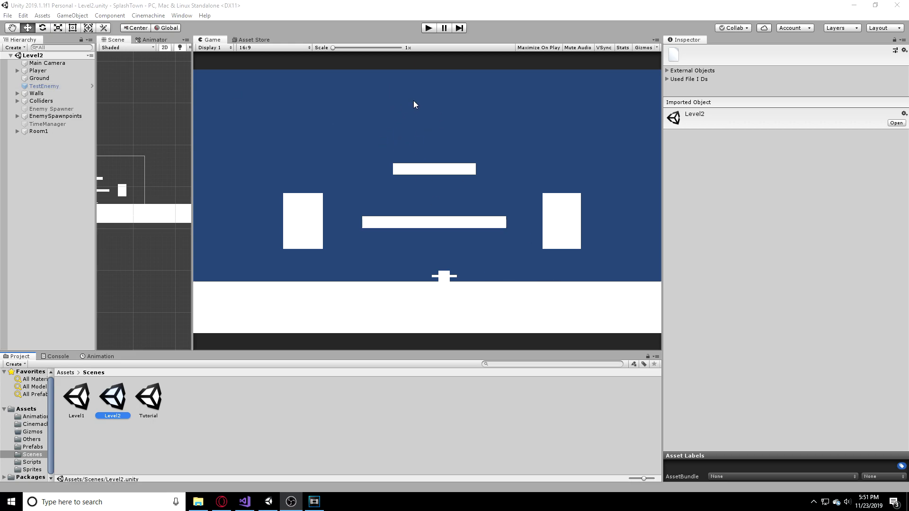
pyautogui.moveTo(426, 48)
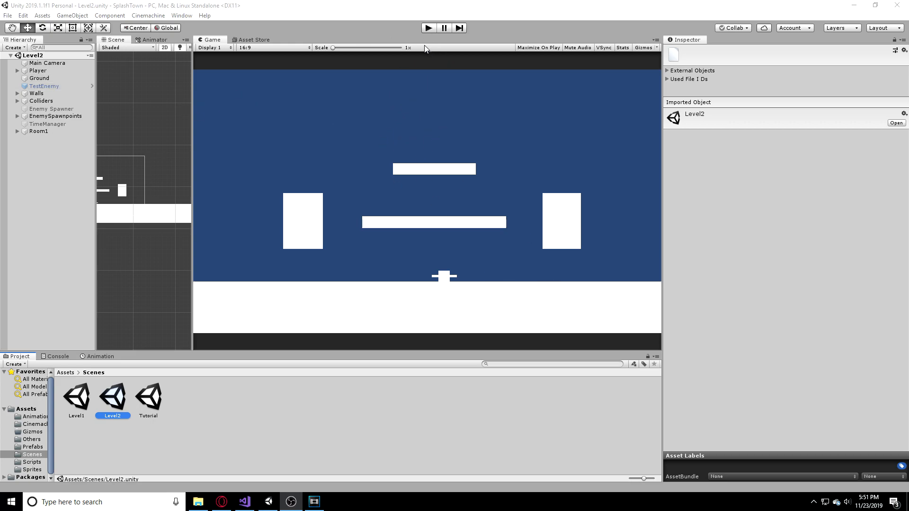
pyautogui.click(138, 16)
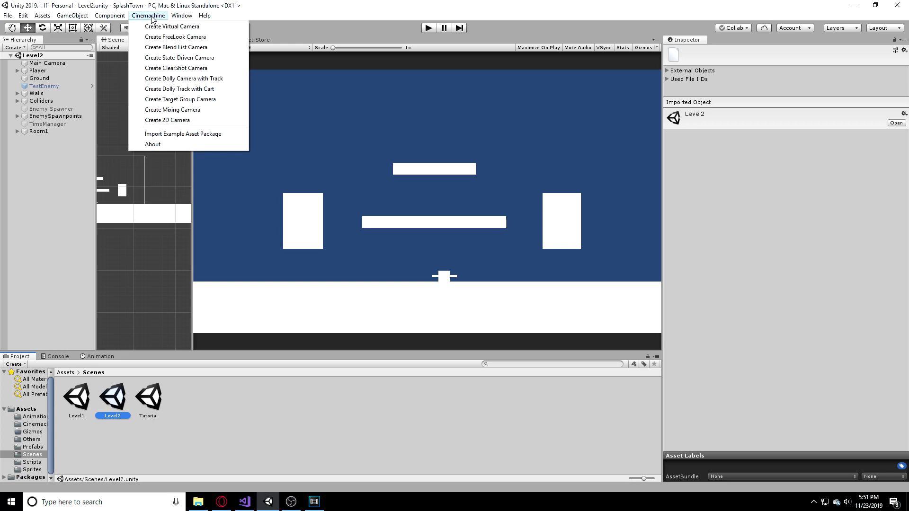
pyautogui.moveTo(263, 10)
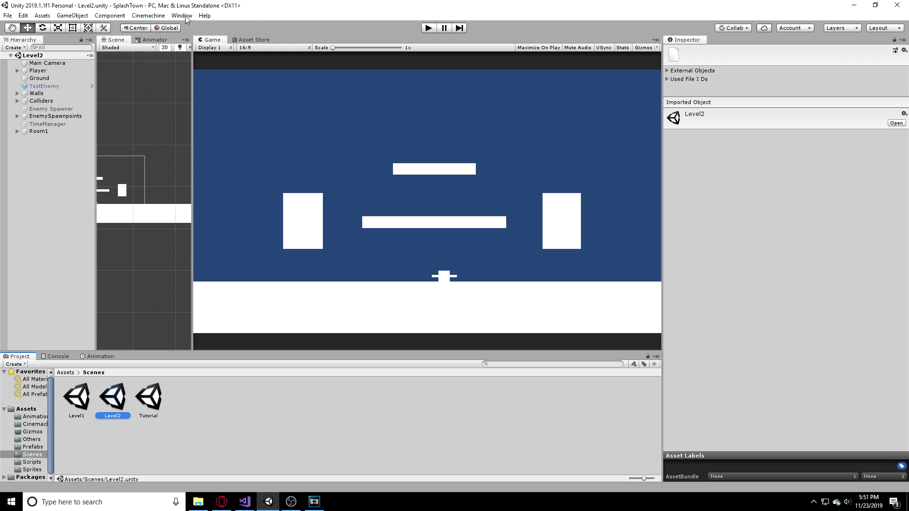
pyautogui.click(182, 16)
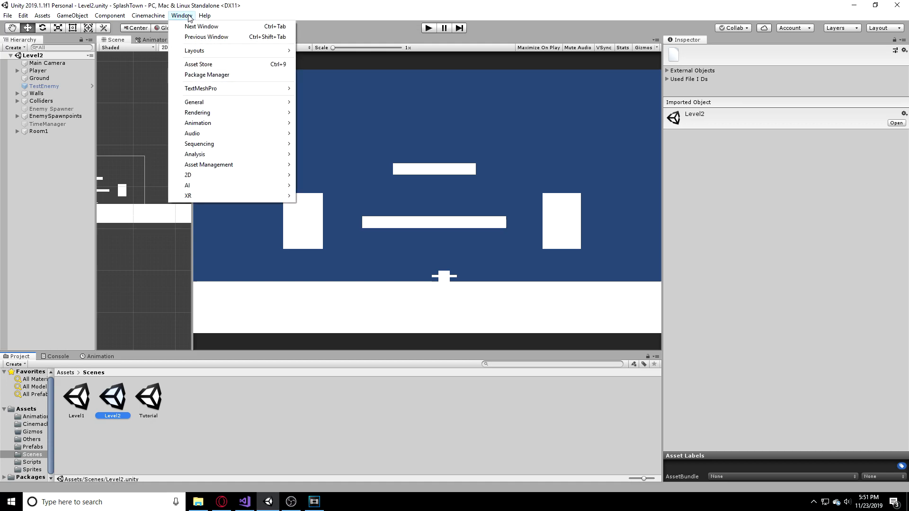
pyautogui.moveTo(201, 57)
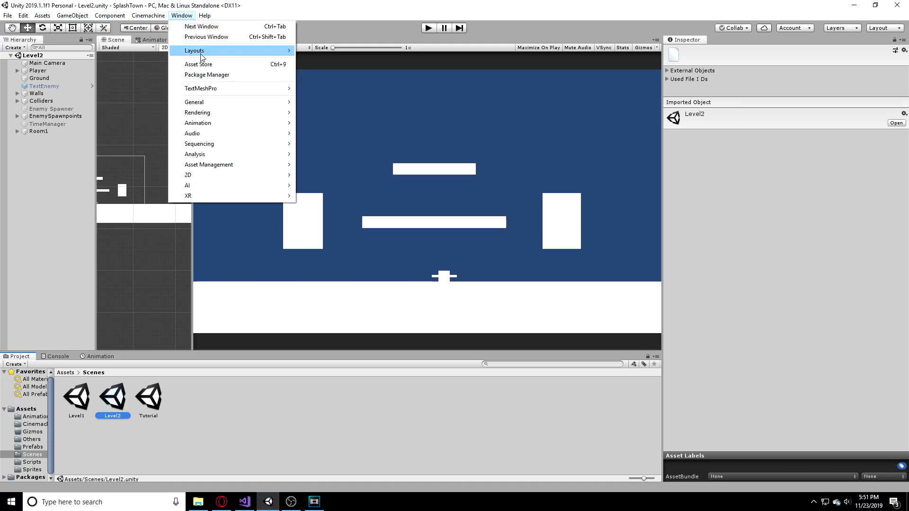
pyautogui.moveTo(208, 96)
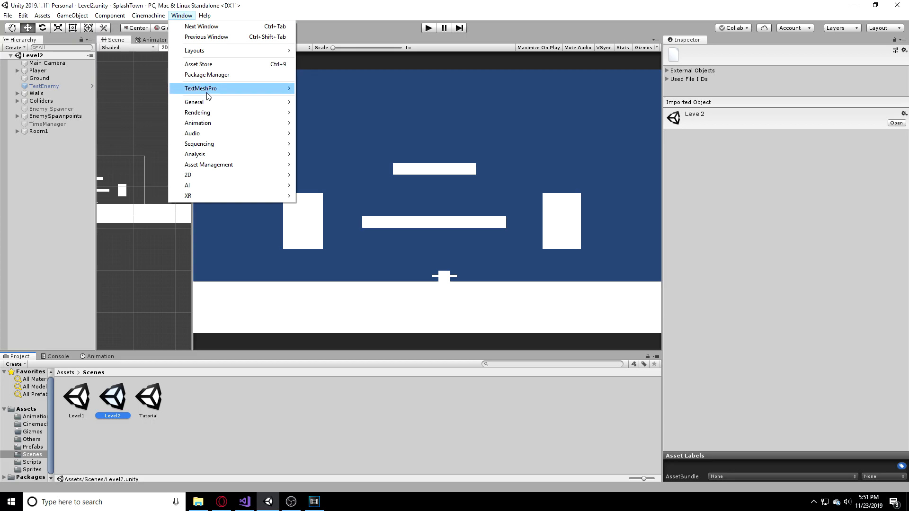
pyautogui.click(207, 74)
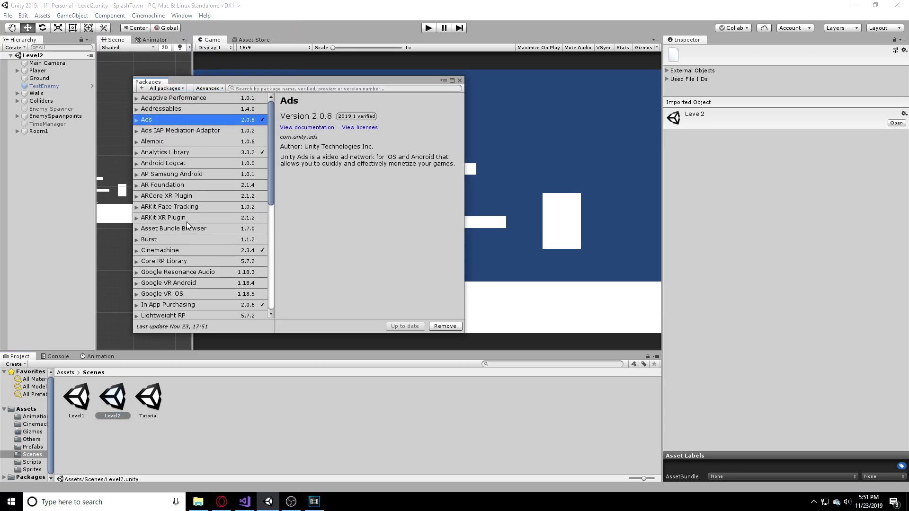
pyautogui.click(160, 249)
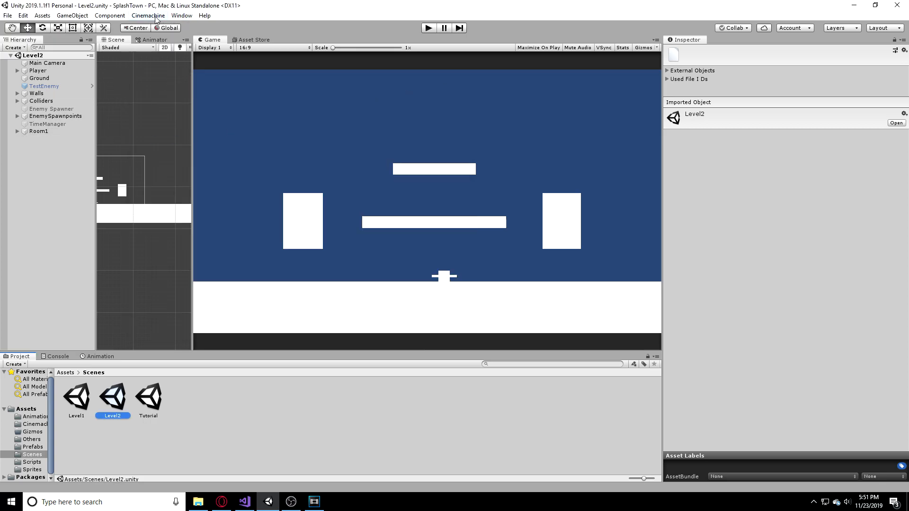
# Create a Cinemachine 2D camera and select the new CM vcam2.
pyautogui.click(155, 16)
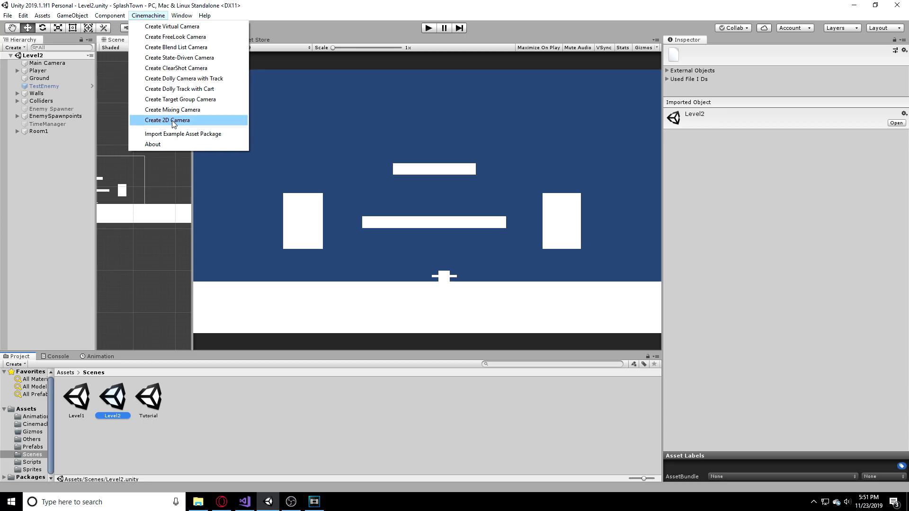
pyautogui.click(166, 120)
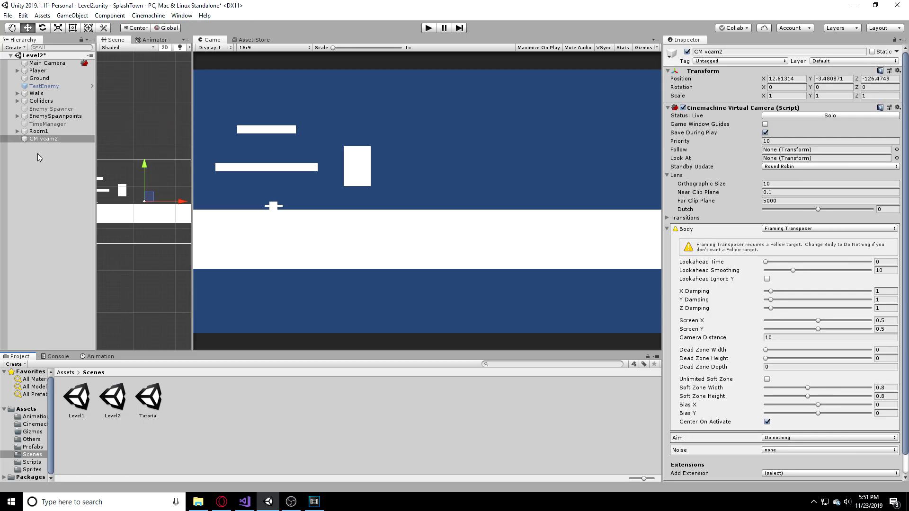
pyautogui.click(40, 138)
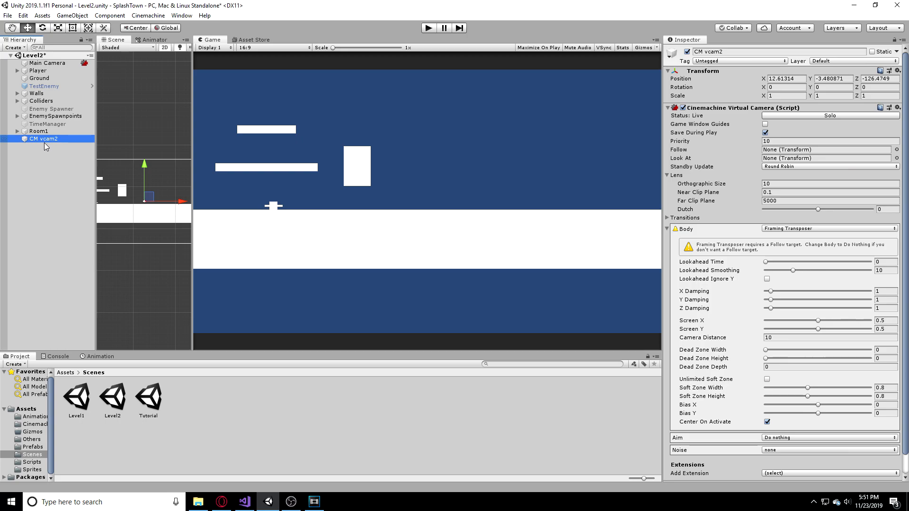
pyautogui.moveTo(255, 201)
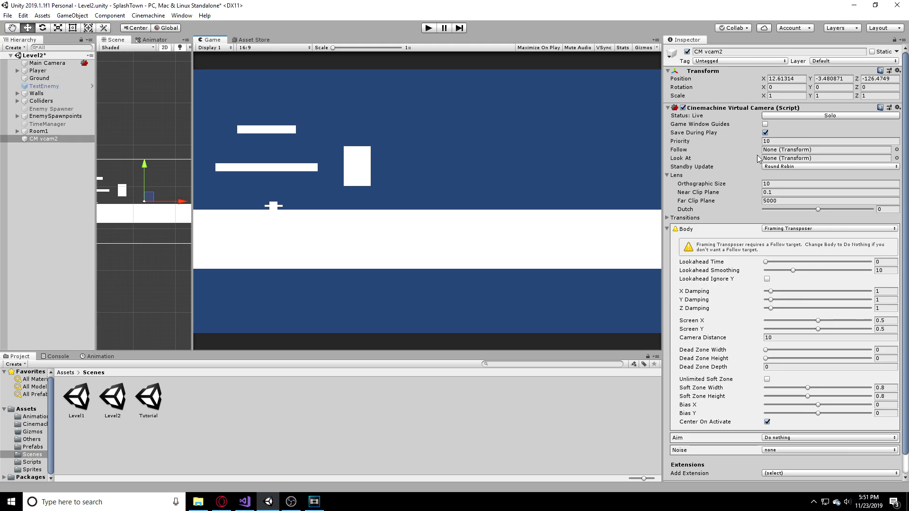
pyautogui.moveTo(765, 147)
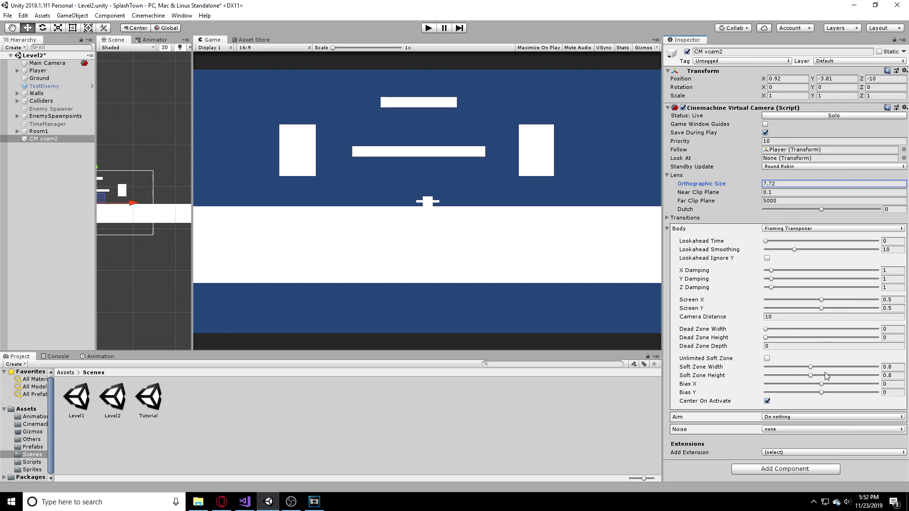
pyautogui.moveTo(820, 388)
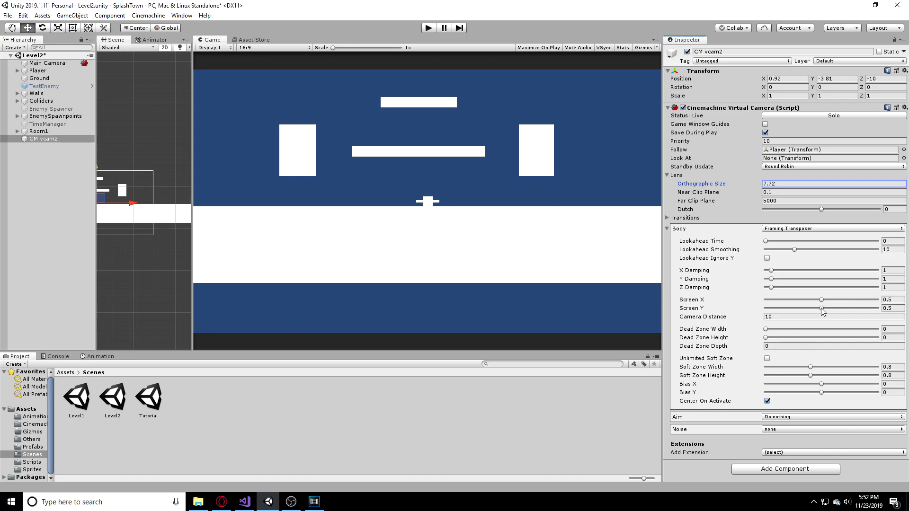
# Tune CM vcam2 framing: Screen Y about 0.806, slight Screen X nudge, lookahead 0.2.
pyautogui.moveTo(821, 308); pyautogui.dragTo(853, 307)
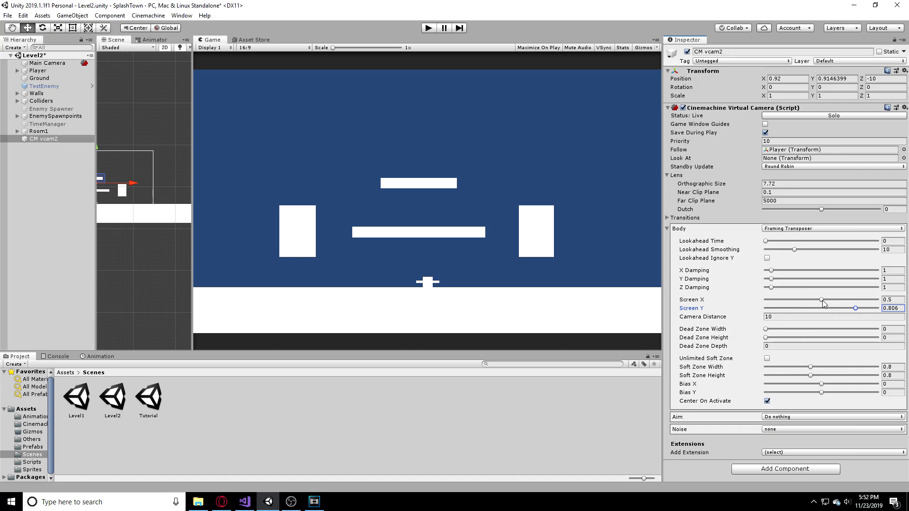
pyautogui.moveTo(823, 299); pyautogui.dragTo(808, 299)
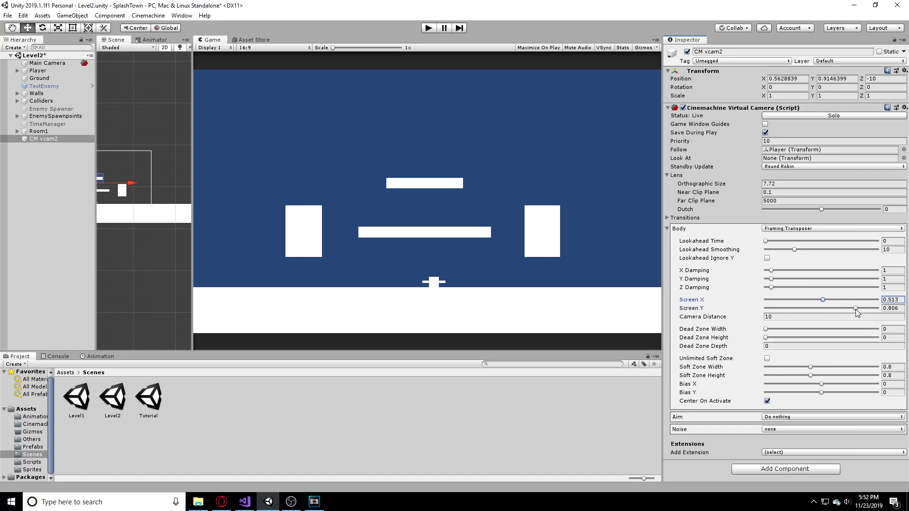
pyautogui.moveTo(780, 262)
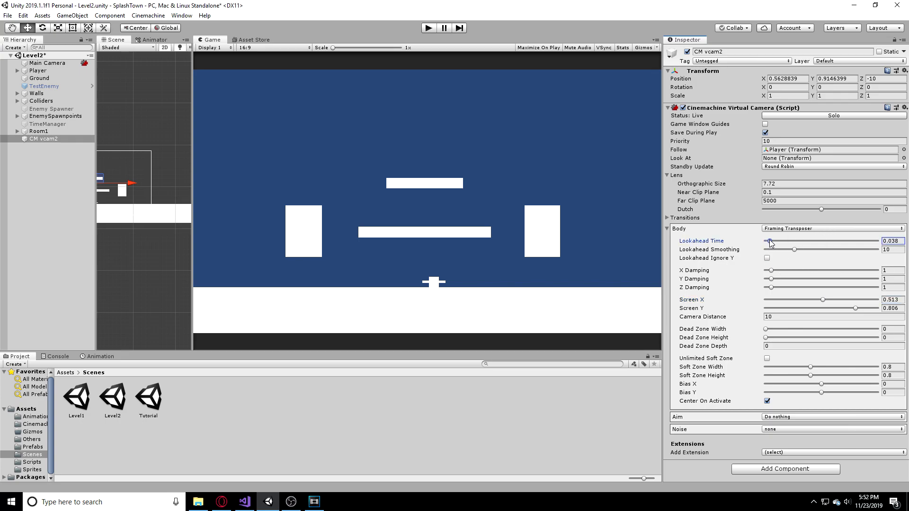
pyautogui.moveTo(768, 241); pyautogui.dragTo(783, 241)
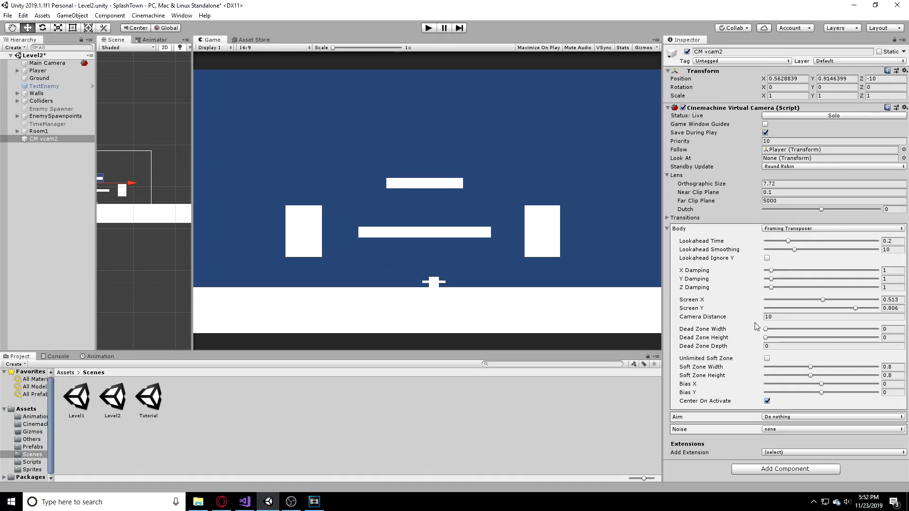
pyautogui.moveTo(798, 329)
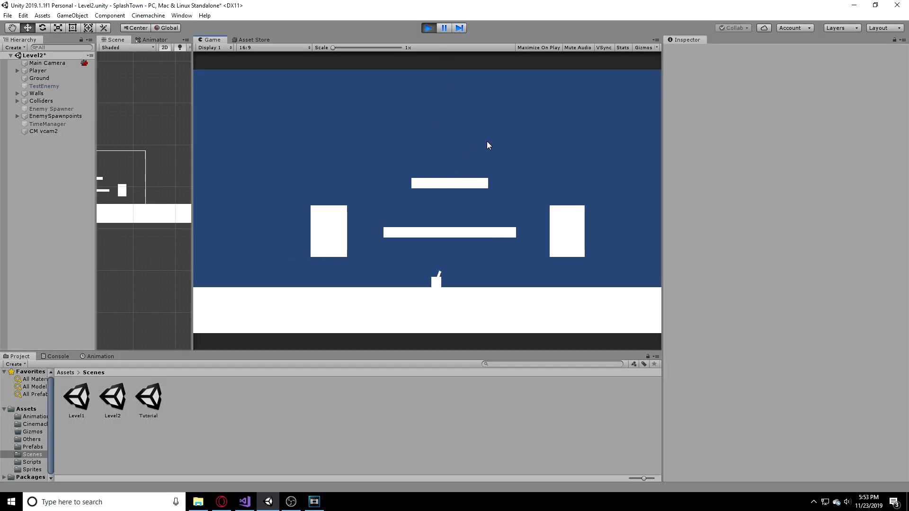
# Stop play mode, add a CinemachineConfiner to CM vcam2, and create an empty GameObject.
pyautogui.click(429, 28)
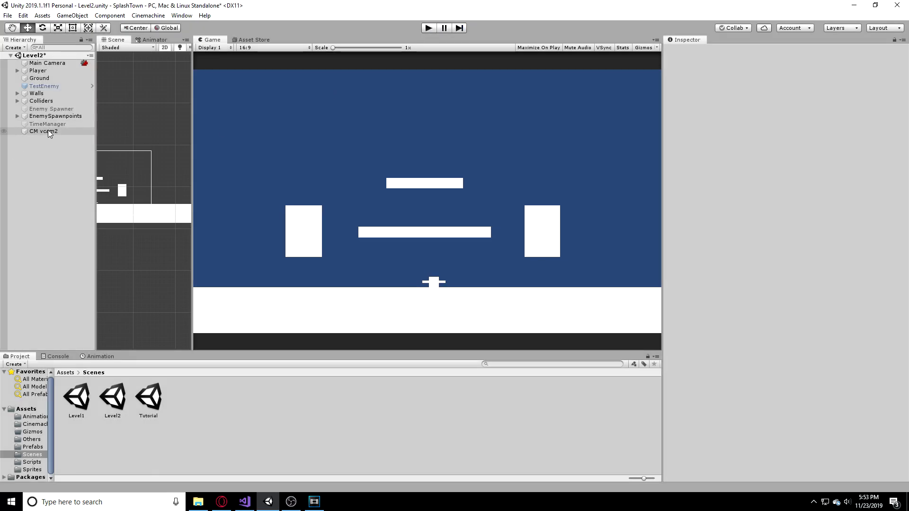
pyautogui.click(42, 132)
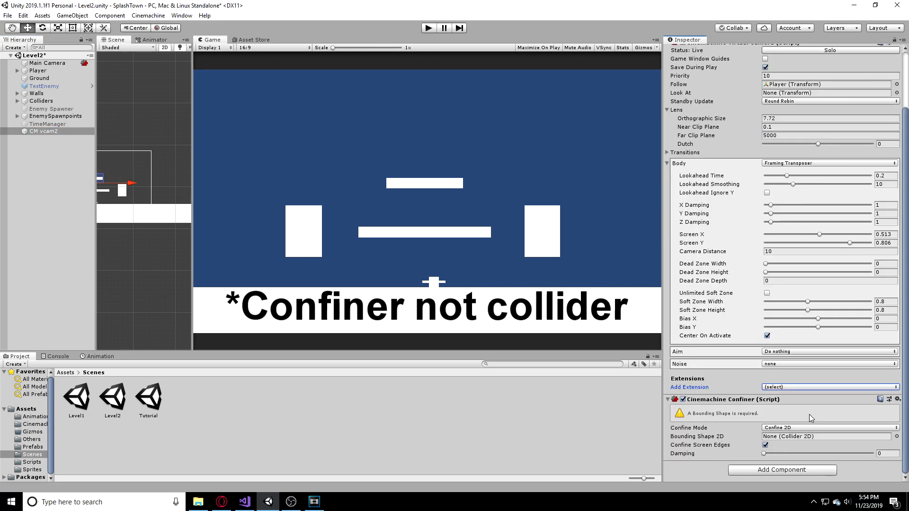
pyautogui.click(54, 166)
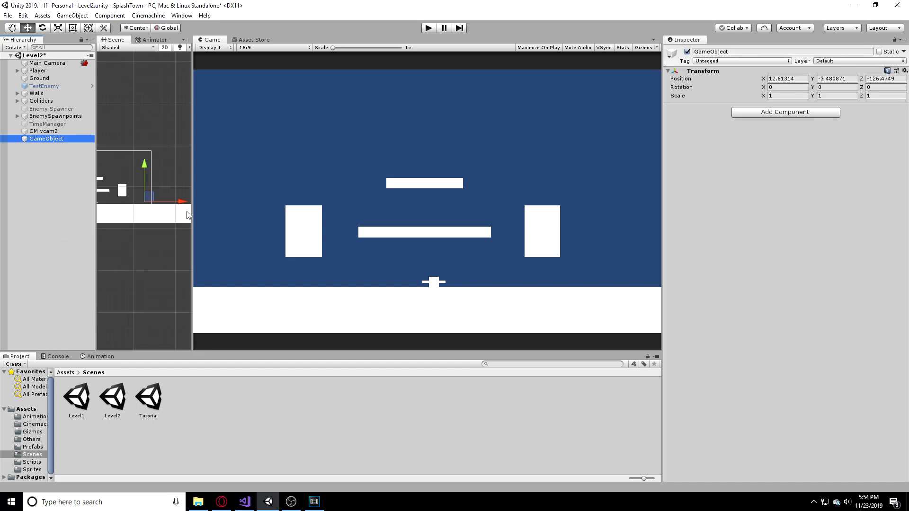
# Name the object Room1 on Ignore Raycast layer with a trigger Polygon Collider 2D.
pyautogui.doubleClick(710, 51)
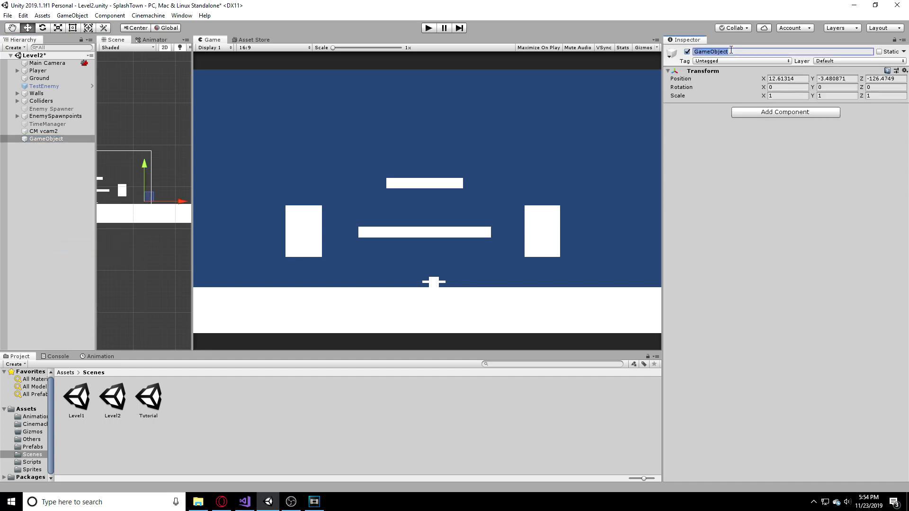
pyautogui.write('Room1')
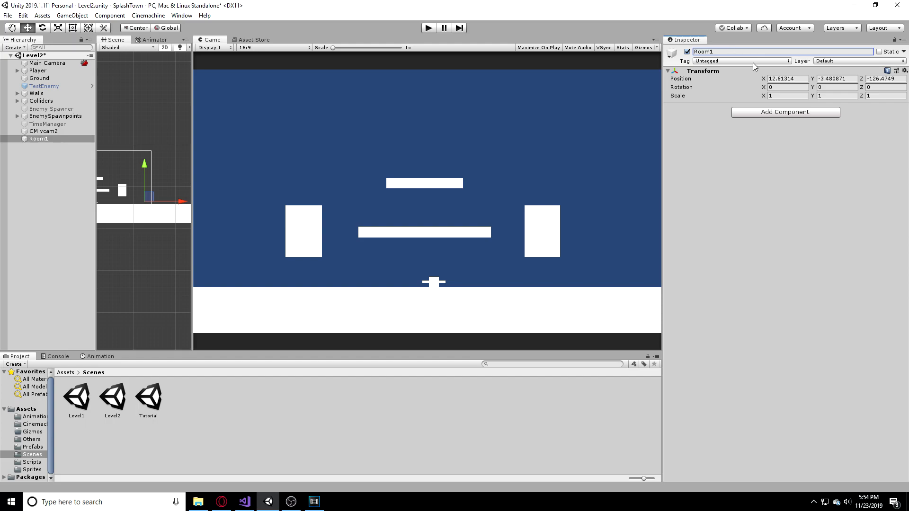
pyautogui.click(785, 112)
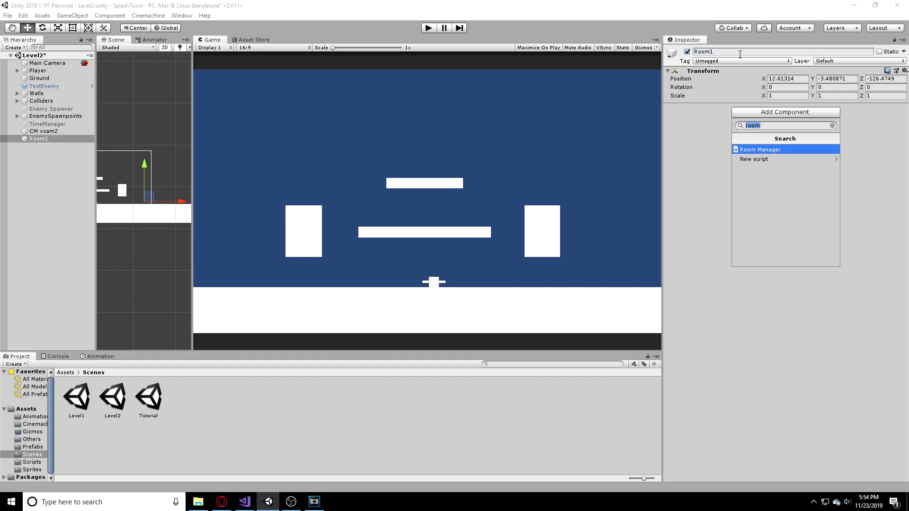
pyautogui.click(846, 60)
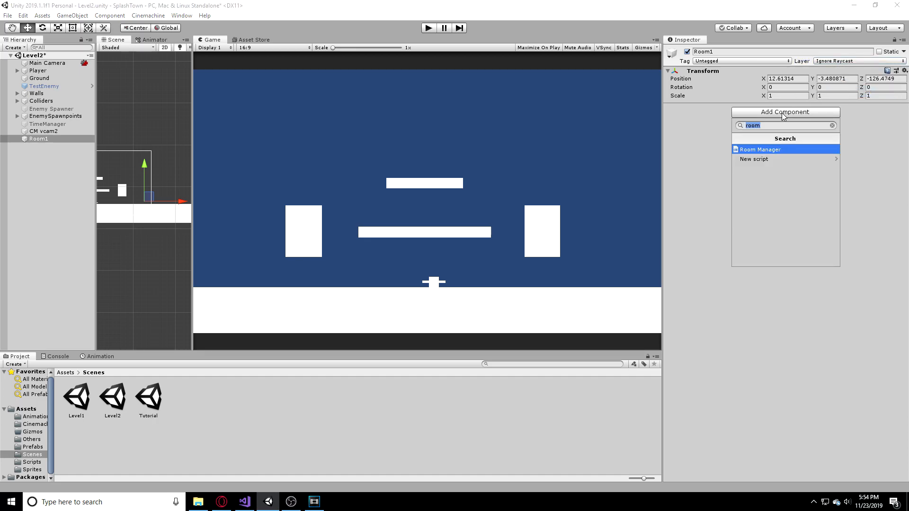
pyautogui.write('poly')
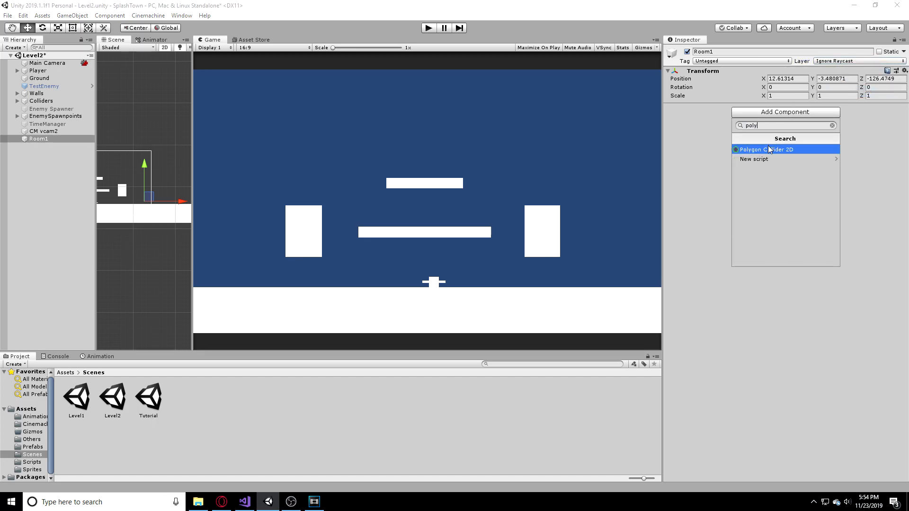
pyautogui.click(767, 149)
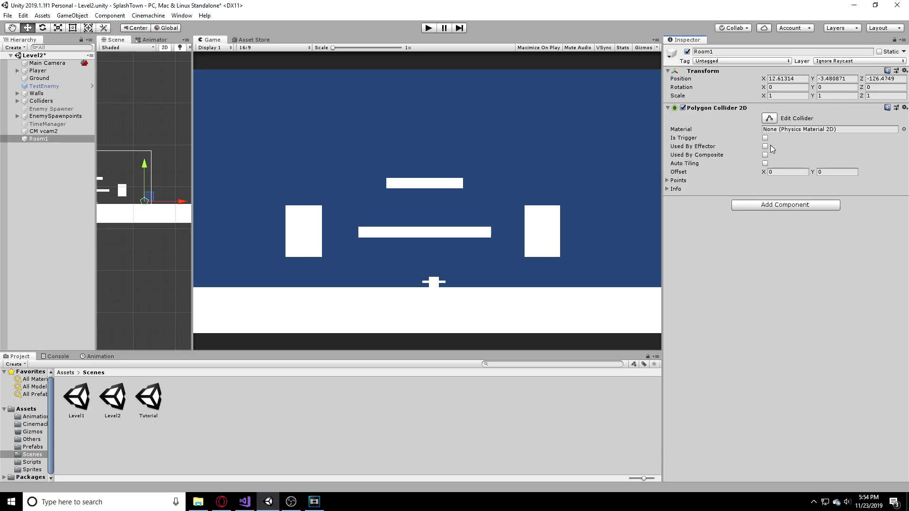
pyautogui.click(765, 138)
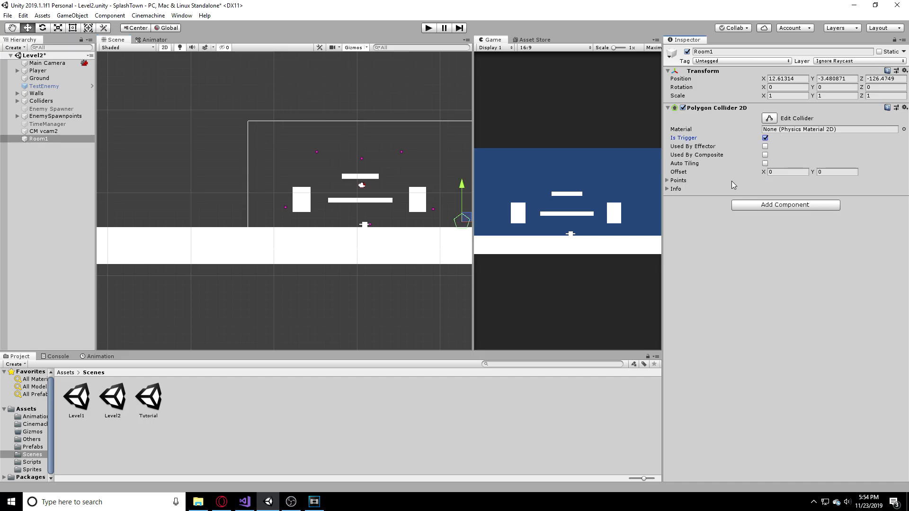
# Give Room1's collider 4 corner points around the room and use it as CM vcam2's Confiner bounds.
pyautogui.click(667, 181)
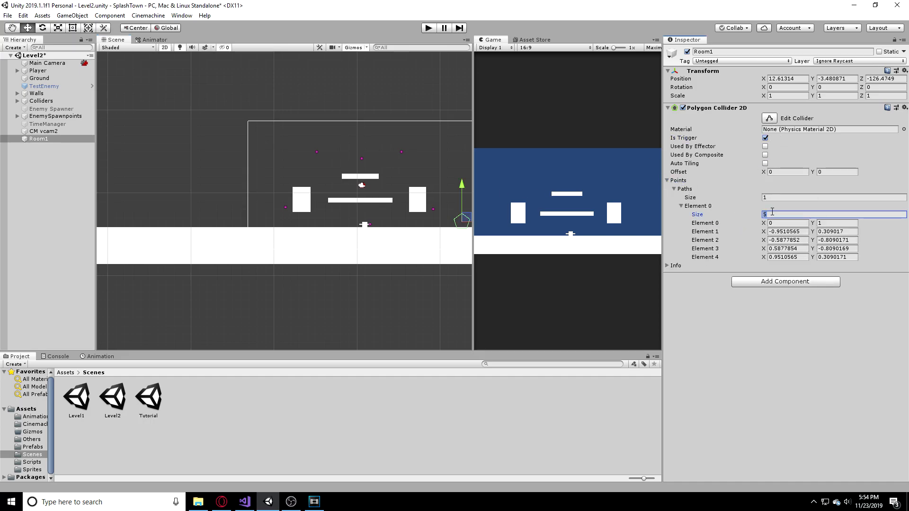
pyautogui.write('4')
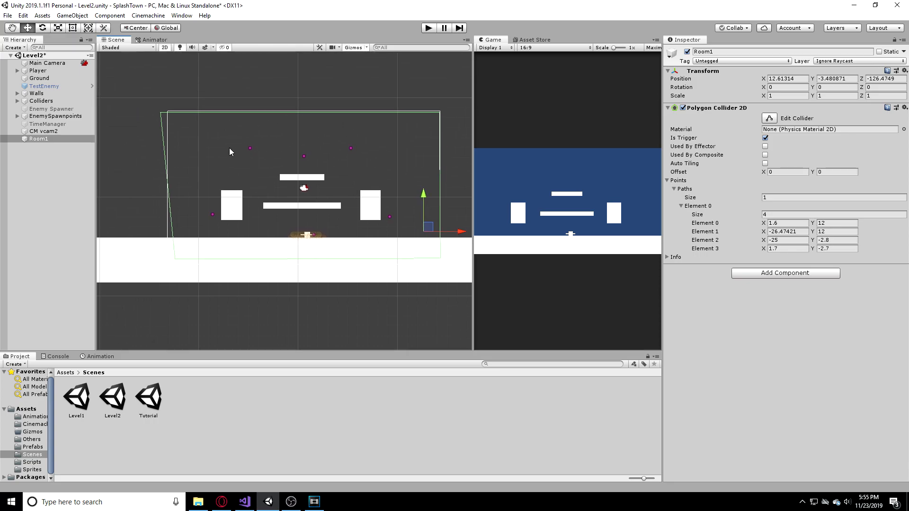
pyautogui.click(38, 131)
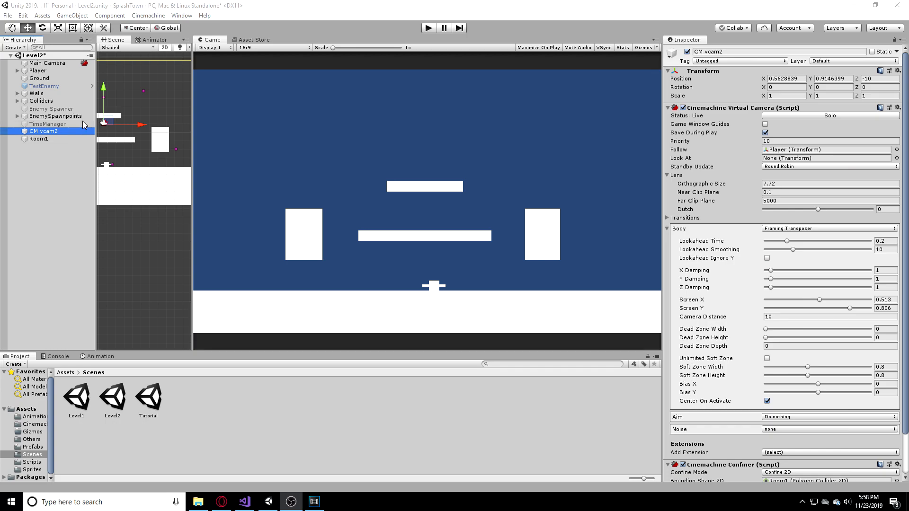
pyautogui.click(37, 138)
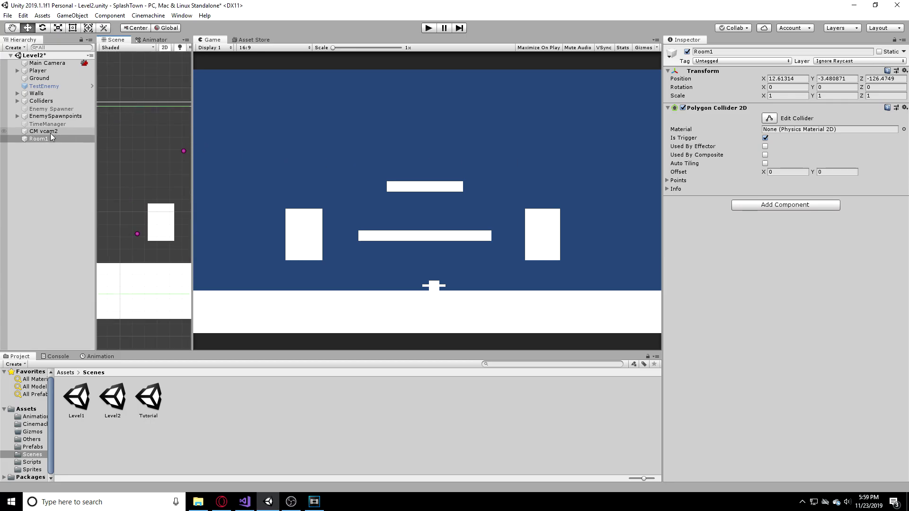
pyautogui.click(36, 131)
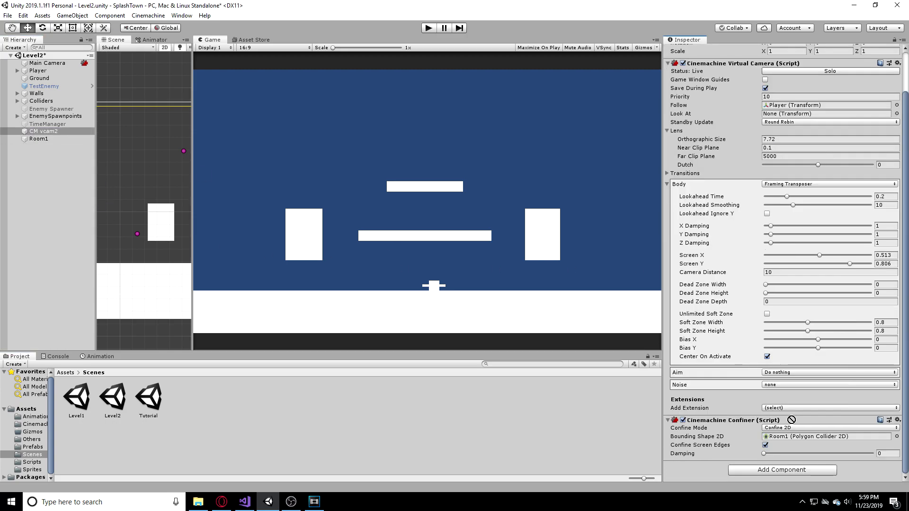
pyautogui.moveTo(428, 17)
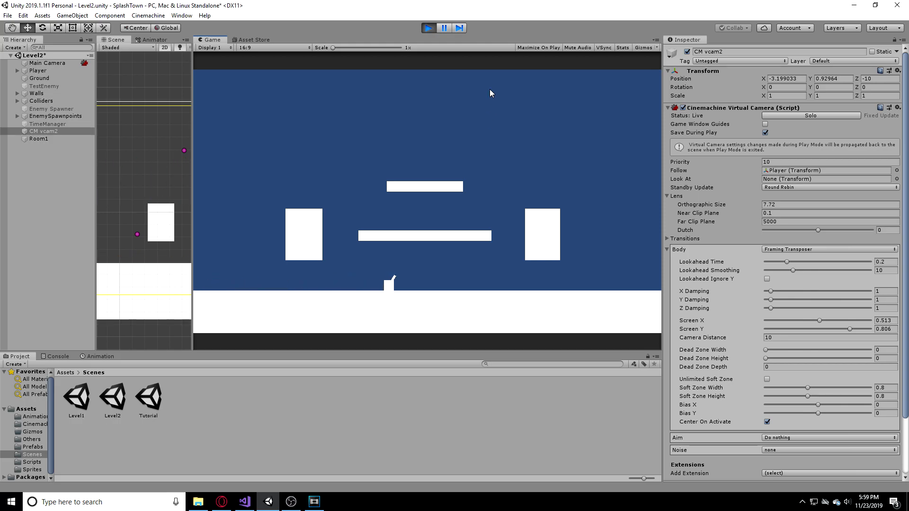
pyautogui.click(428, 27)
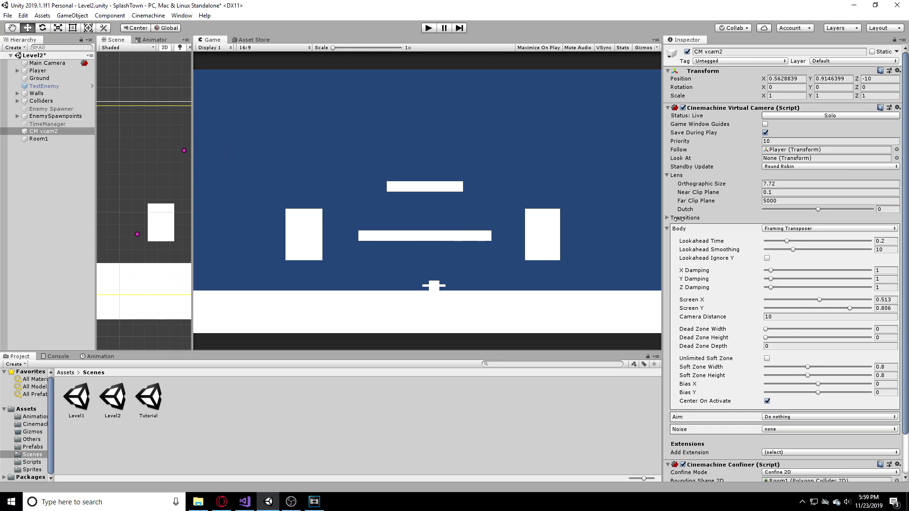
pyautogui.click(39, 139)
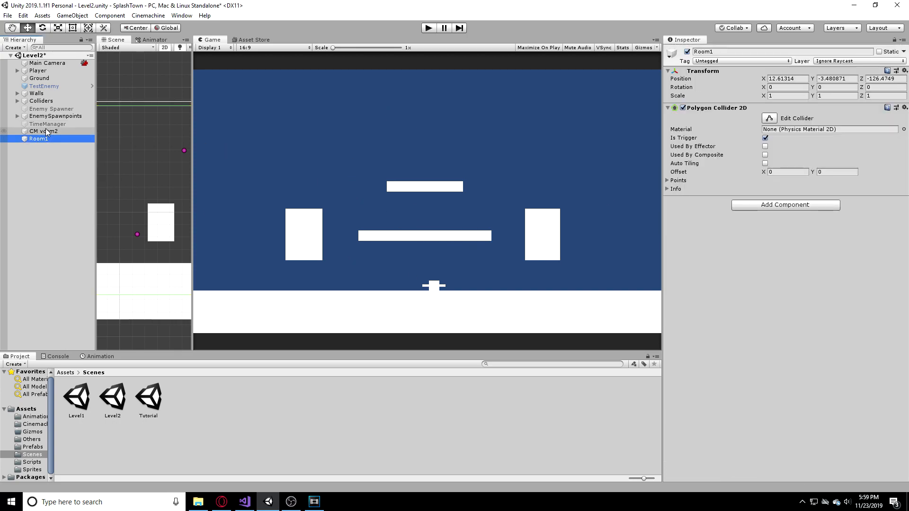
# Parent CM vcam2 under Room1, then duplicate Room1 as Room2 placed to the right.
pyautogui.click(40, 131)
pyautogui.write('36.2')
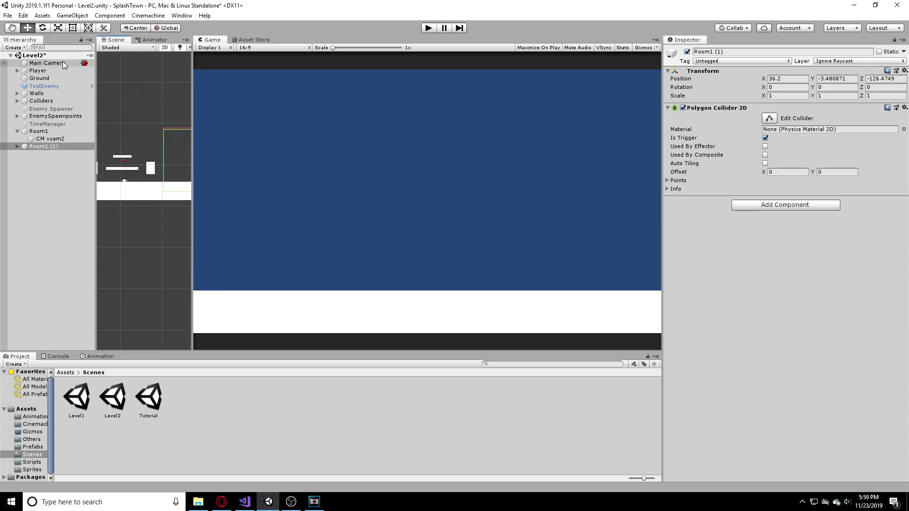
pyautogui.click(33, 131)
pyautogui.write('Room2')
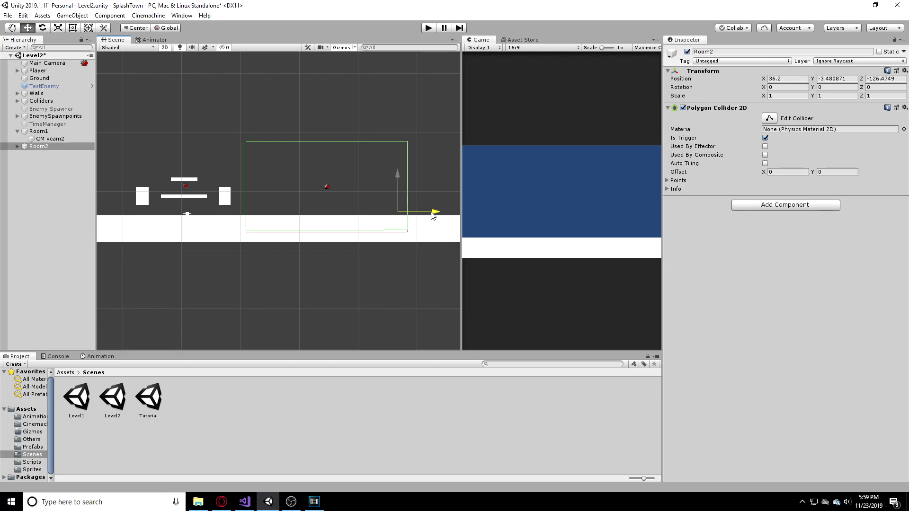
pyautogui.click(38, 131)
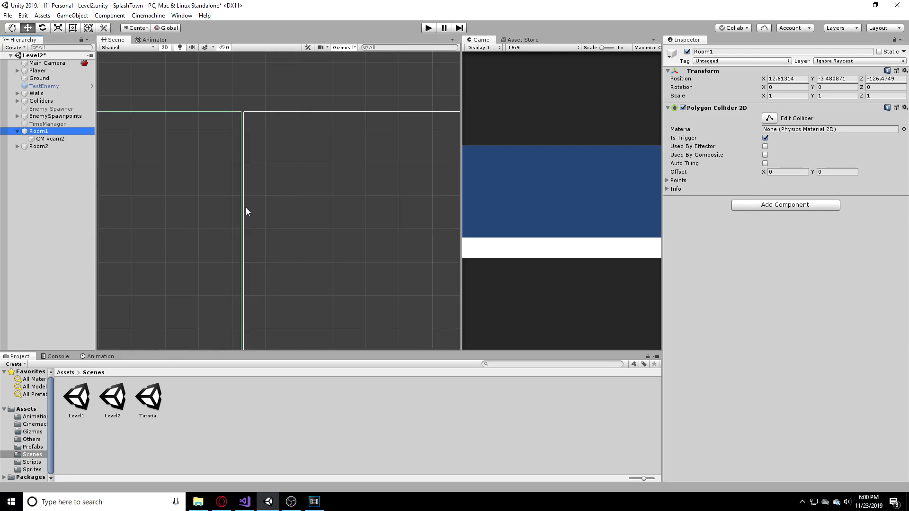
# Confine Room2's child camera to Room2 and rename Room1's camera CM vcam1.
pyautogui.click(38, 146)
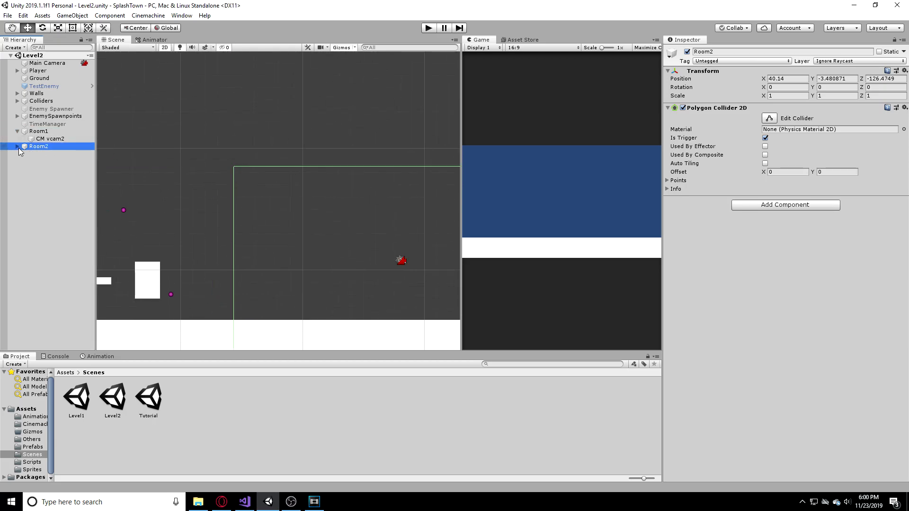
pyautogui.click(45, 154)
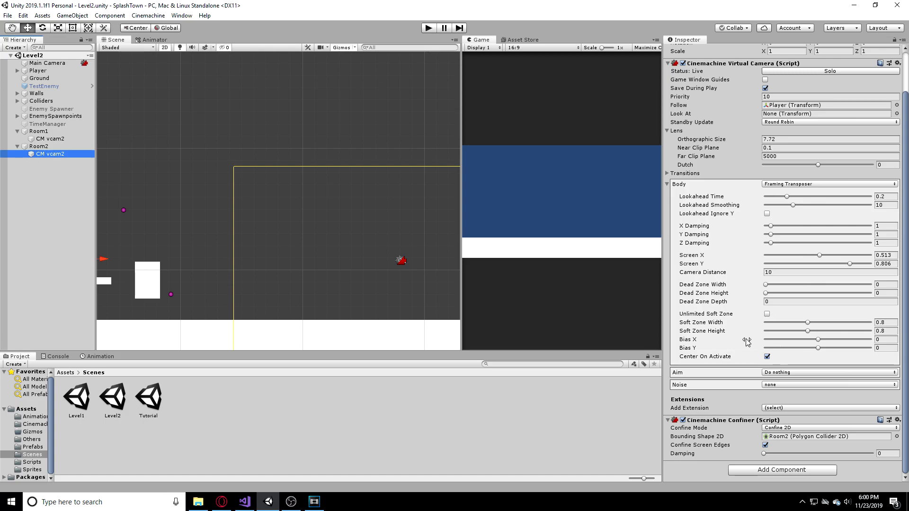
pyautogui.click(31, 146)
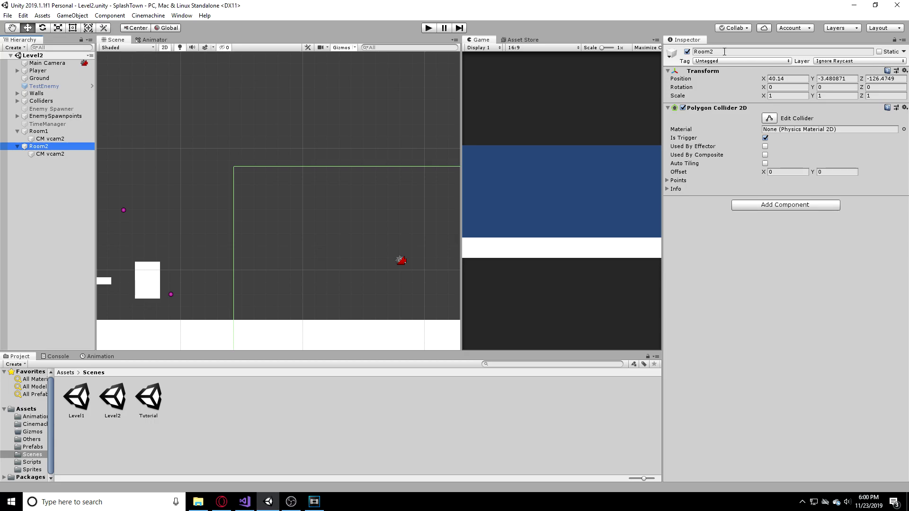
pyautogui.click(46, 154)
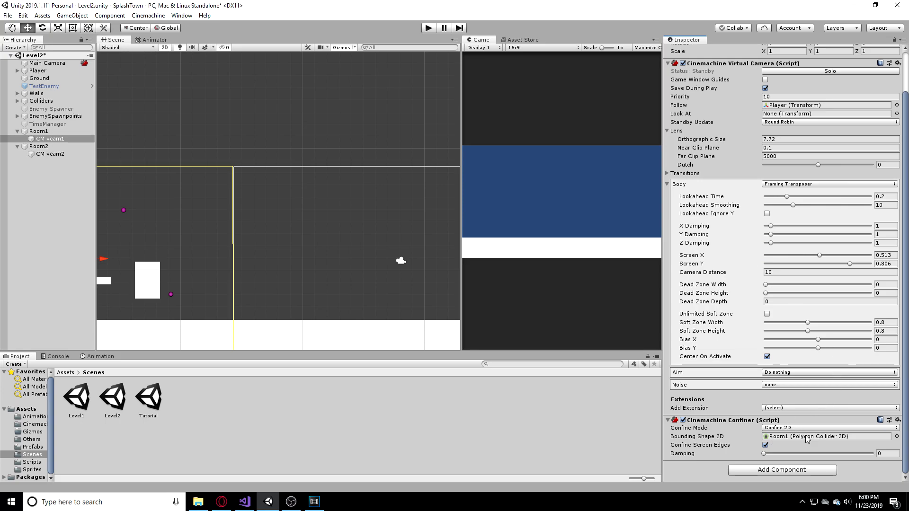
pyautogui.click(49, 154)
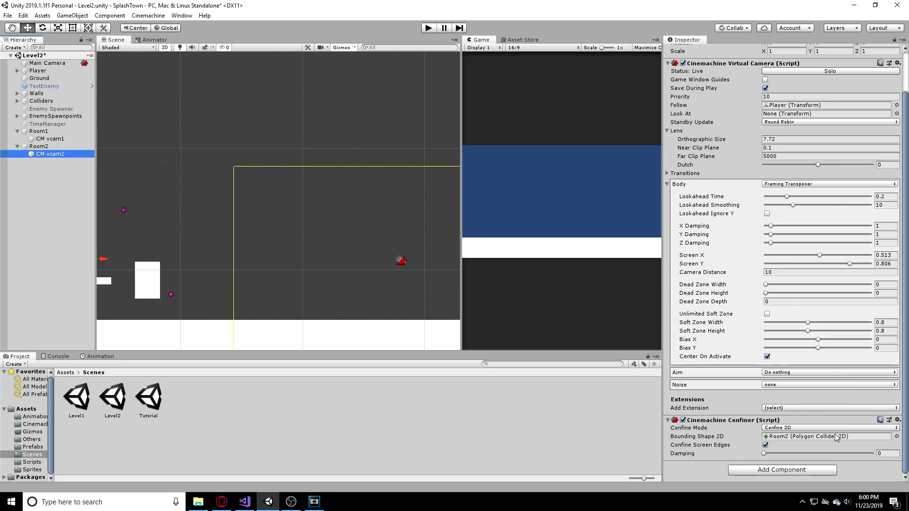
pyautogui.moveTo(348, 224)
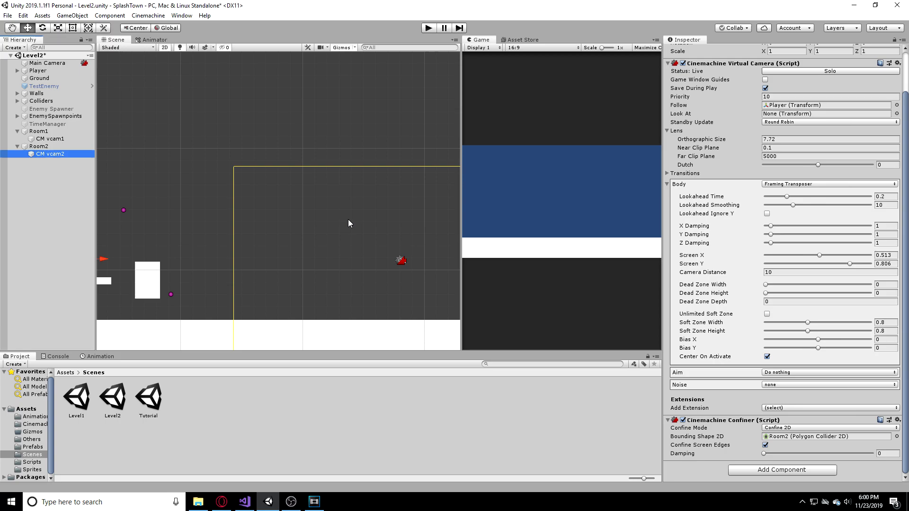
pyautogui.moveTo(83, 154)
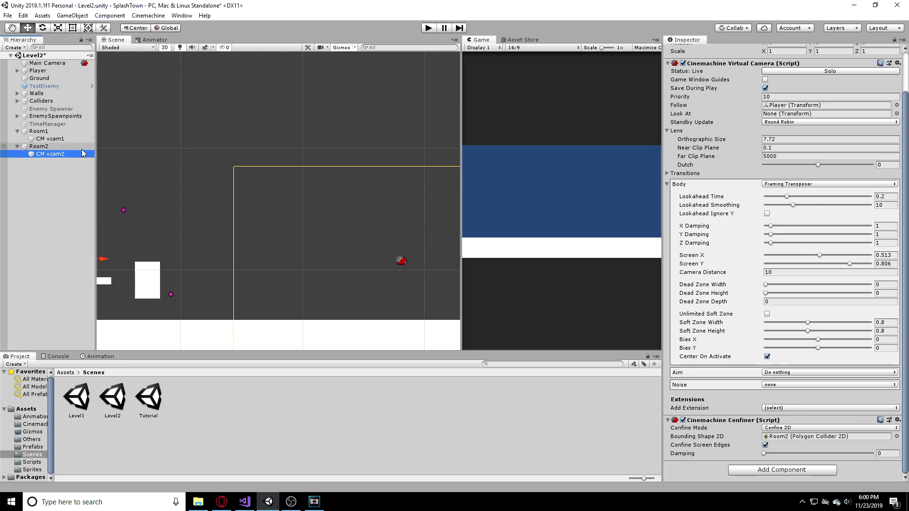
pyautogui.moveTo(113, 162)
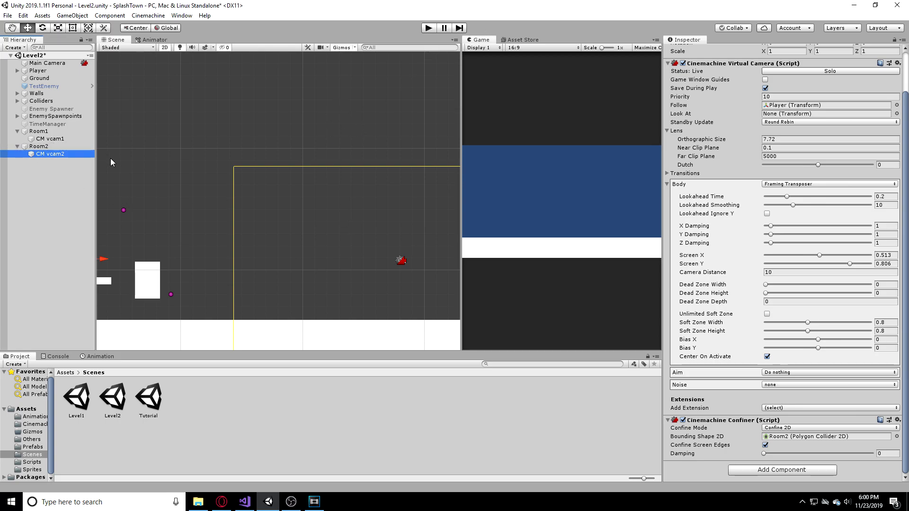
pyautogui.moveTo(361, 206)
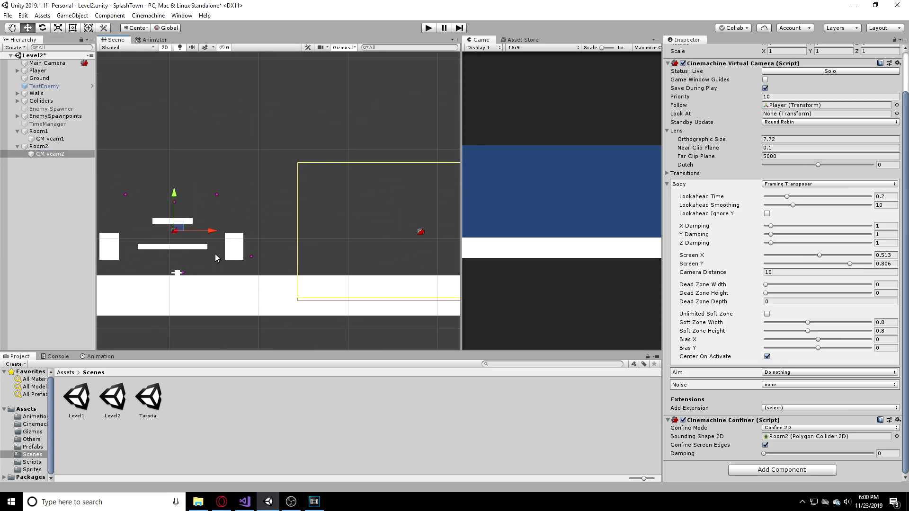
# Open the Assets > Scripts folder and create a new C# script there.
pyautogui.click(47, 139)
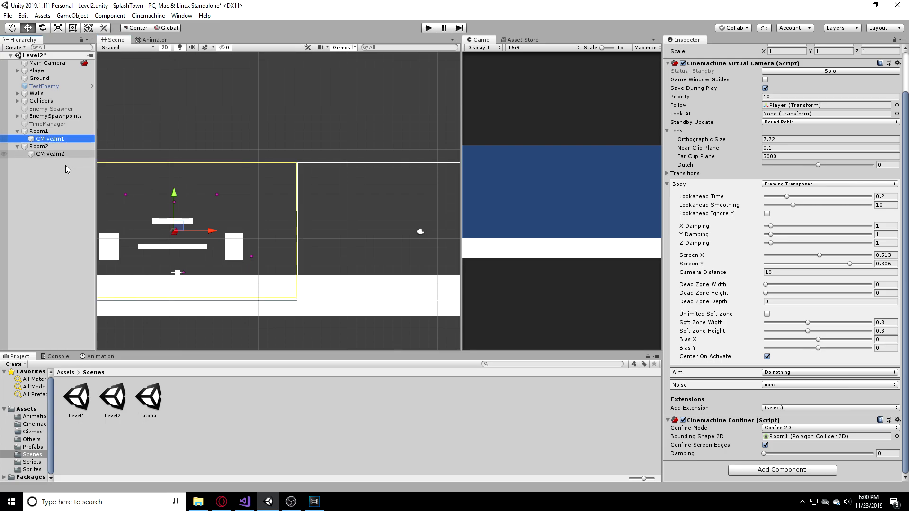
pyautogui.click(45, 154)
pyautogui.write('Roo')
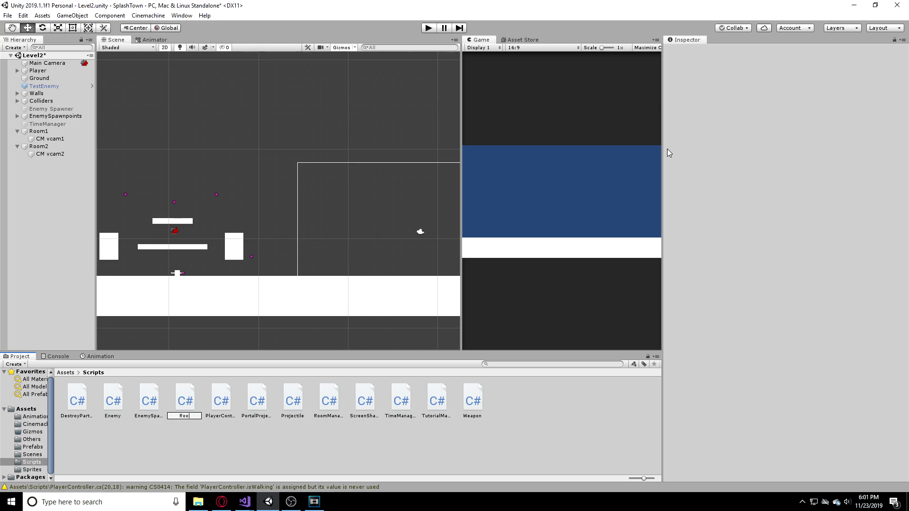
# Name the script Room and open Room.cs in Visual Studio.
pyautogui.click(292, 398)
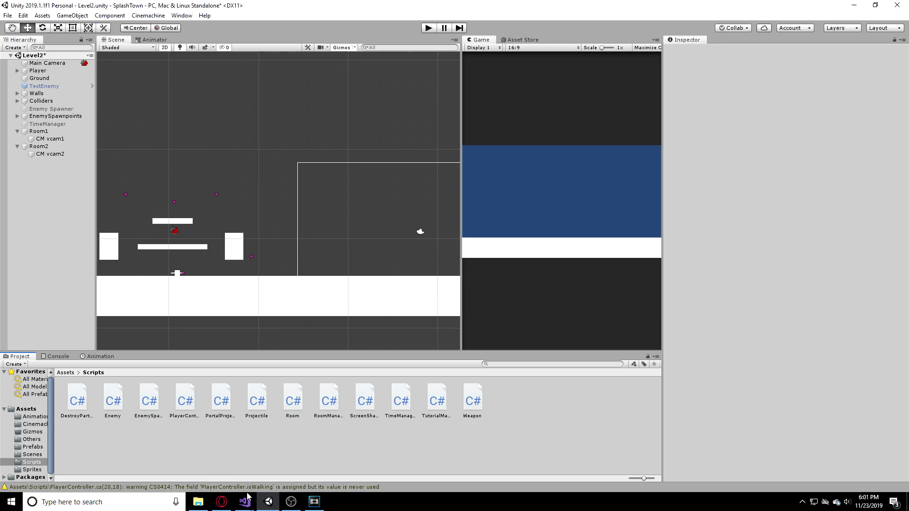
pyautogui.click(244, 501)
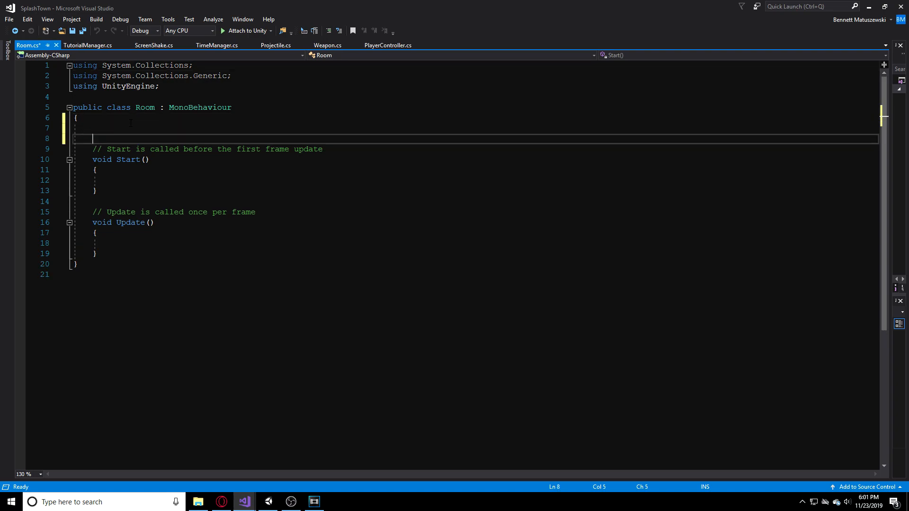
# Add a public GameObject virtualCam field and delete the Start and Update methods.
pyautogui.write('public GameObject')
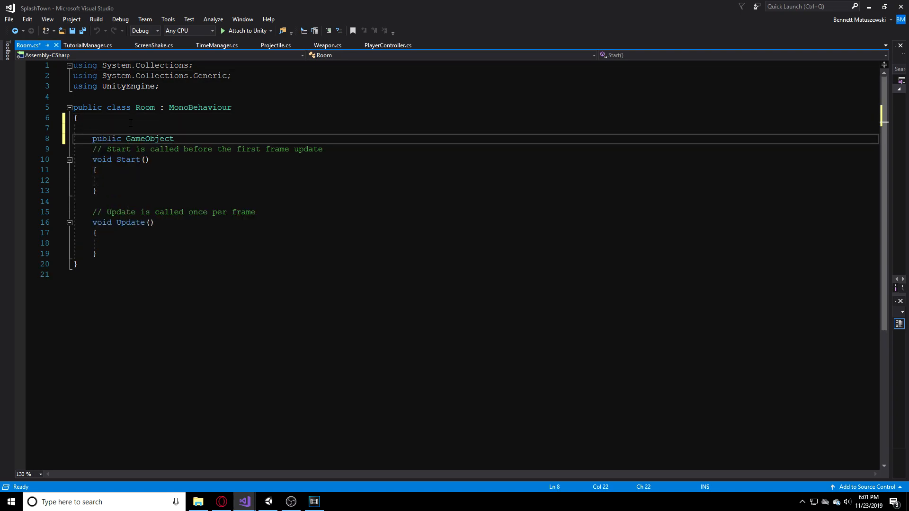
pyautogui.write('virtualCam;')
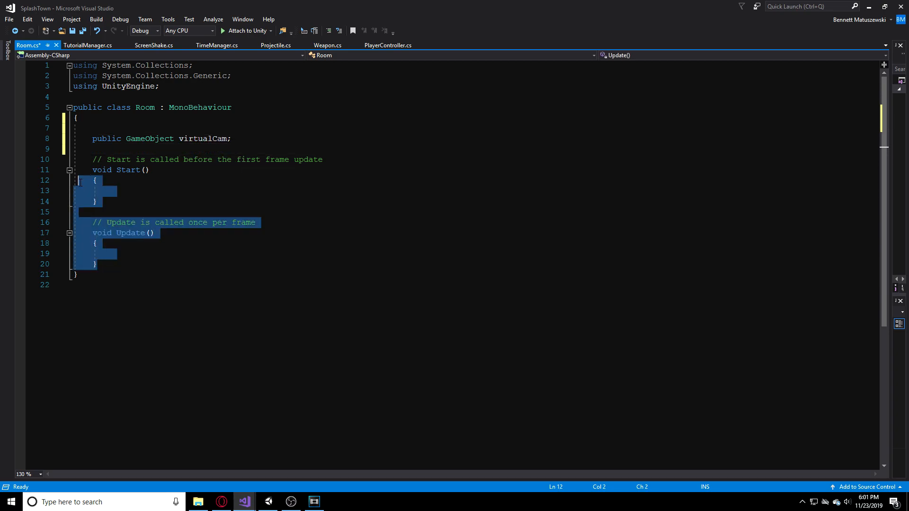
pyautogui.press('Delete')
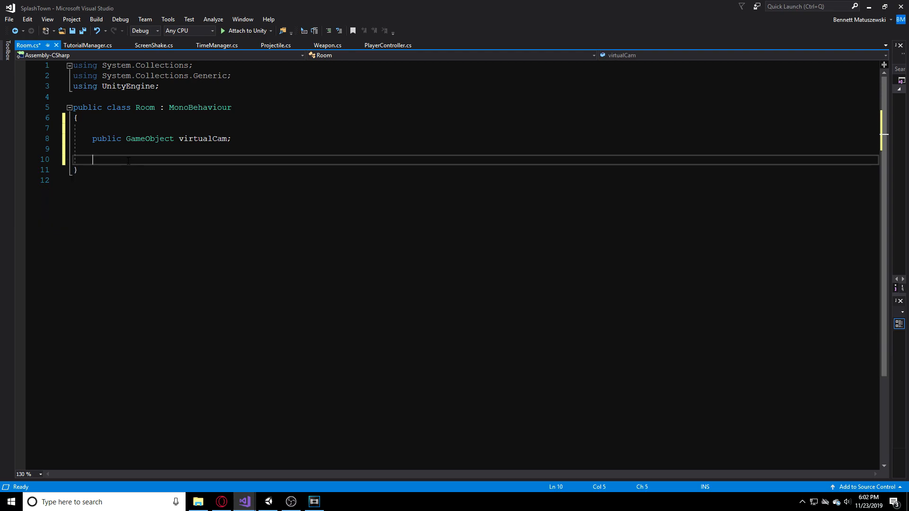
# Add OnTriggerEnter2D checking other.CompareTag("Player"), then return to Unity.
pyautogui.write('void OnTriggerEnter2D(Collider2D other')
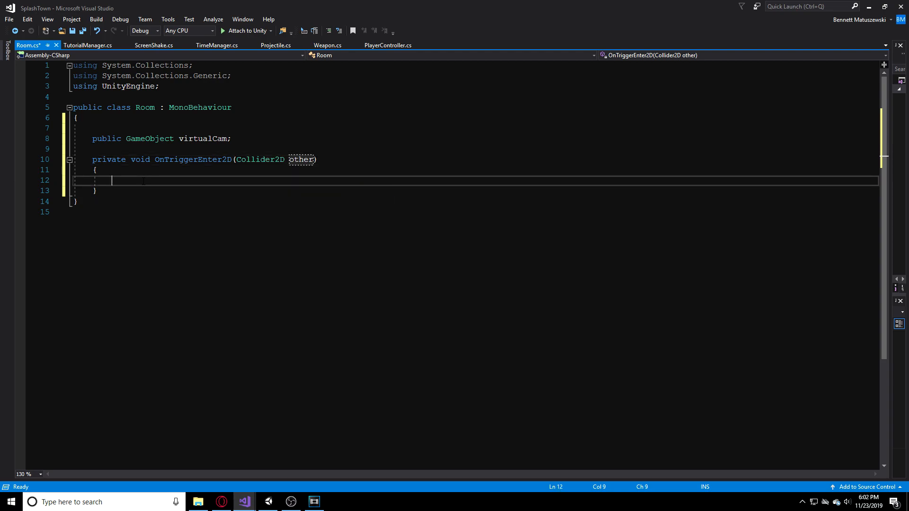
pyautogui.write('if(other.')
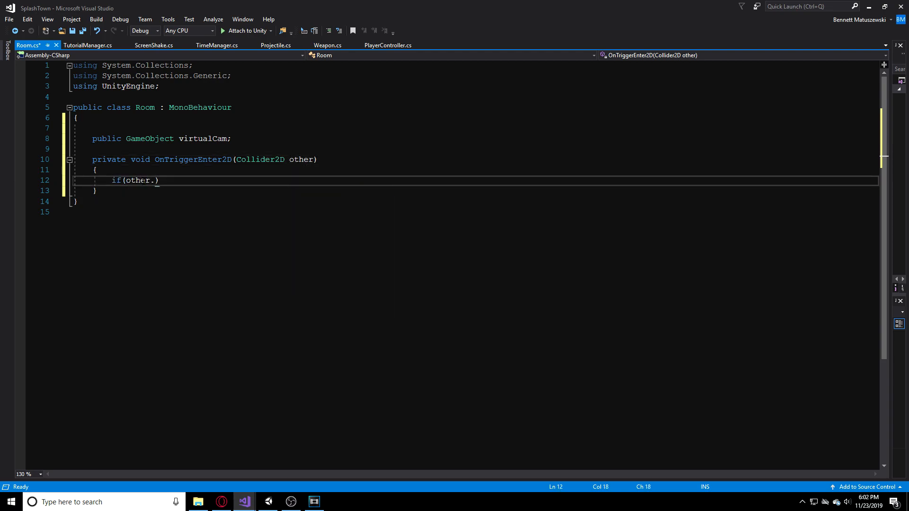
pyautogui.write('CompareTag(')
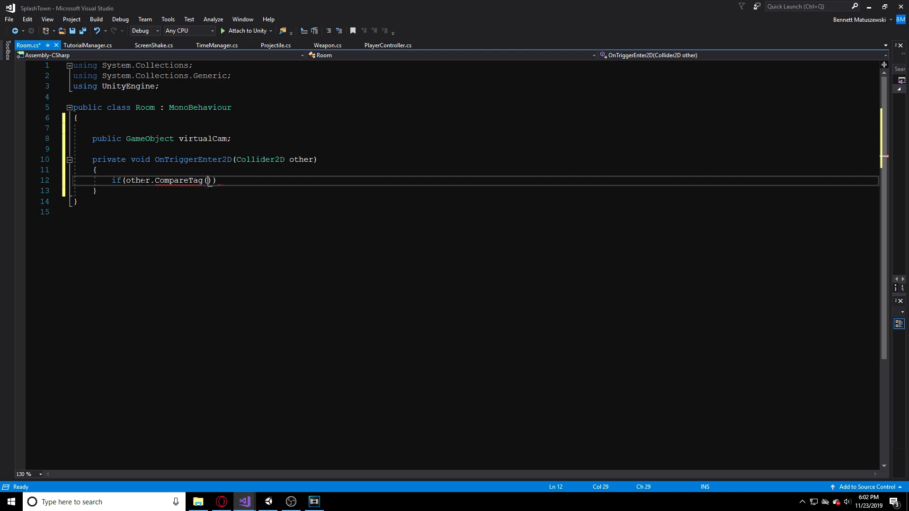
pyautogui.write('"Player"')
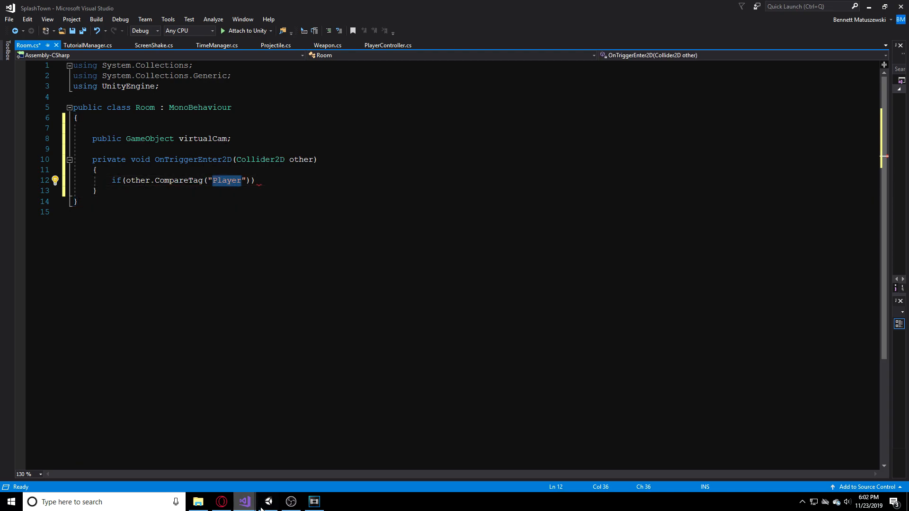
pyautogui.click(244, 502)
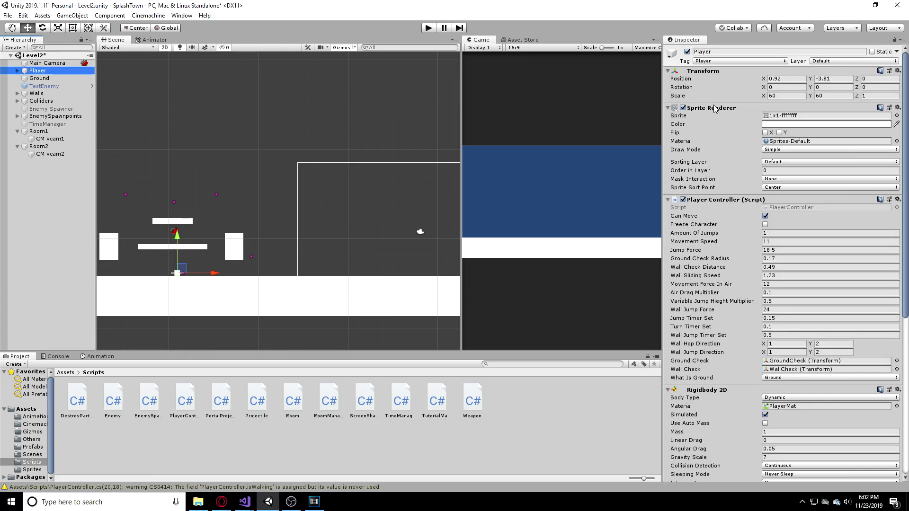
pyautogui.click(739, 60)
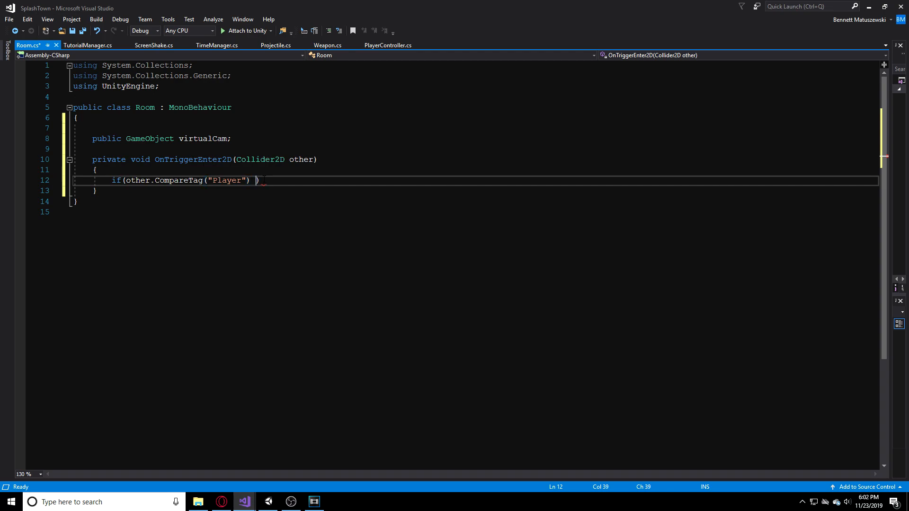
# In OnTriggerEnter2D, add the !other.isTrigger check and call virtualCam.SetActive(true).
pyautogui.write('&&')
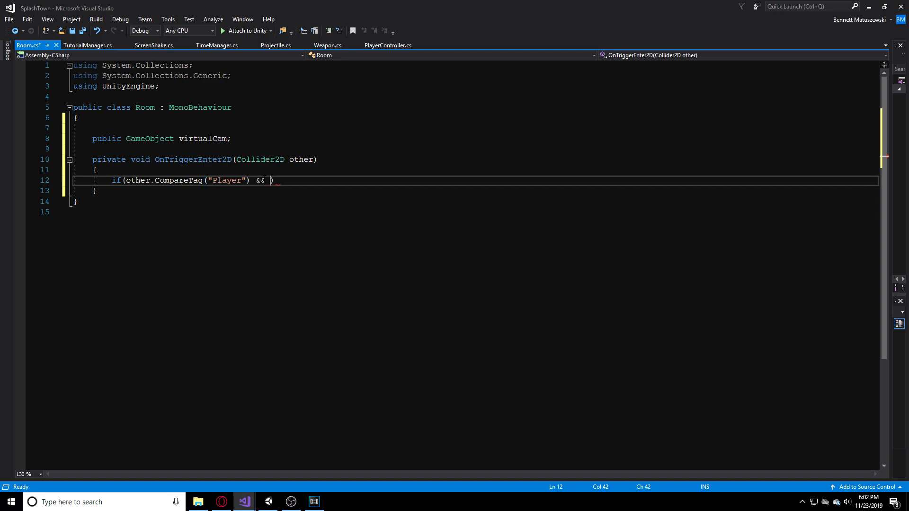
pyautogui.write('!other.')
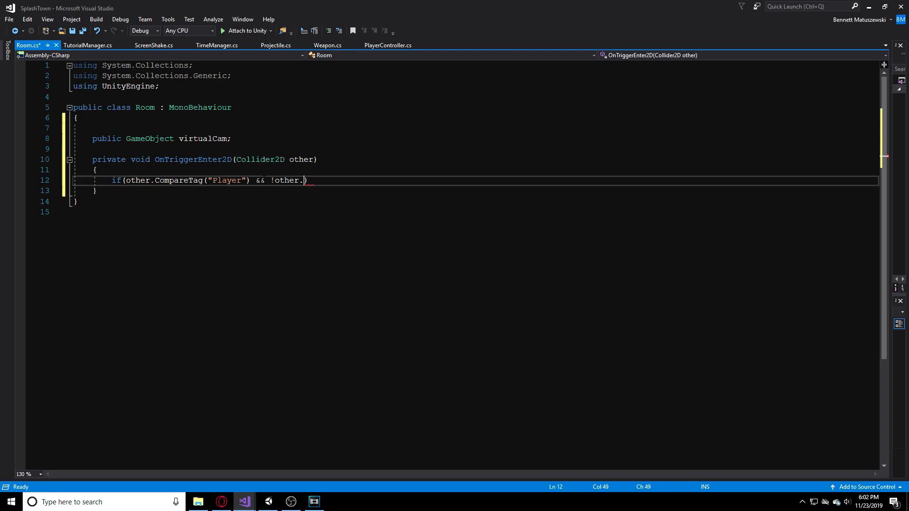
pyautogui.write('isTrigger)')
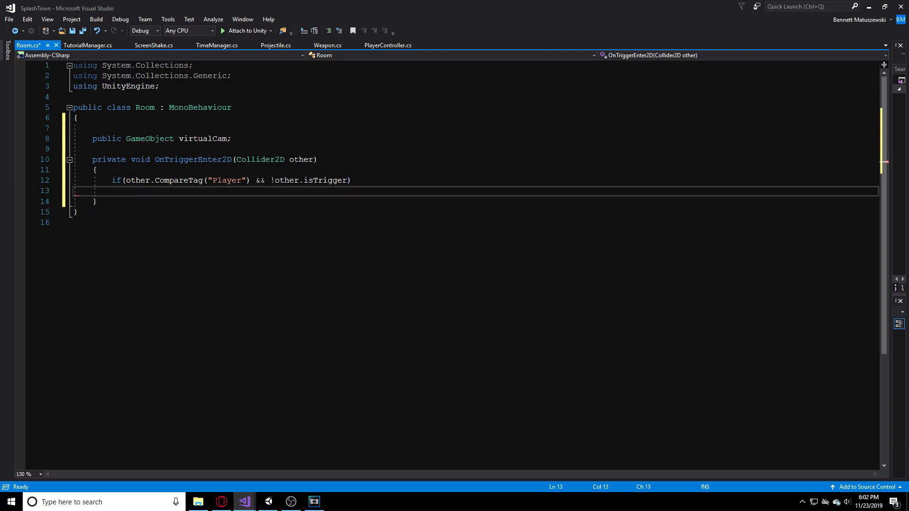
pyautogui.write('{')
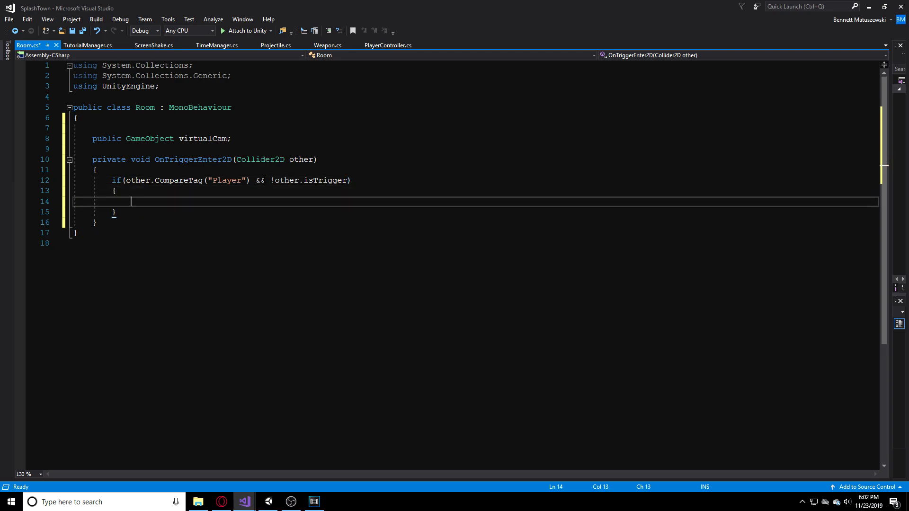
pyautogui.write('virtualCam')
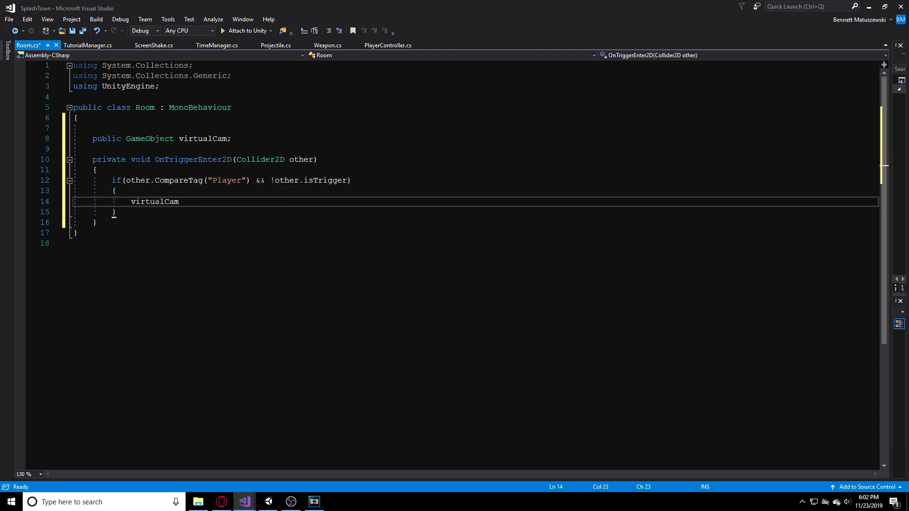
pyautogui.write('.isStatic')
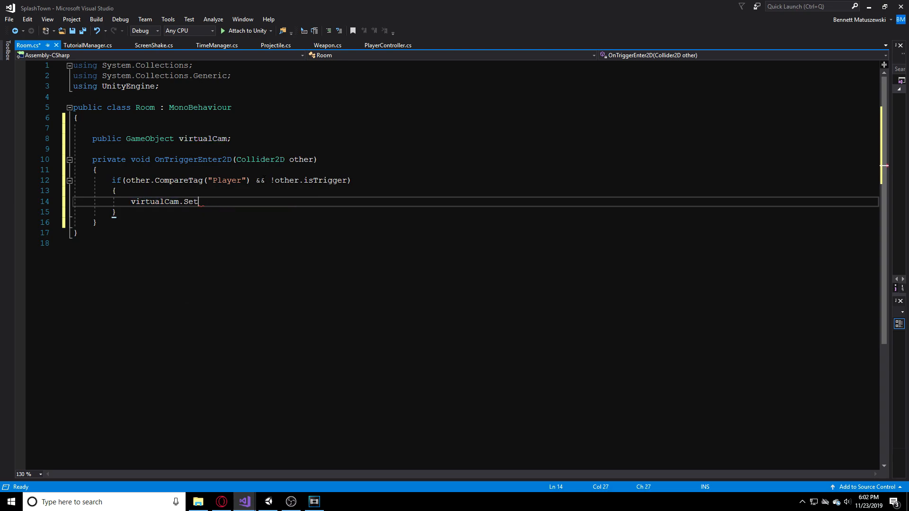
pyautogui.write('Active')
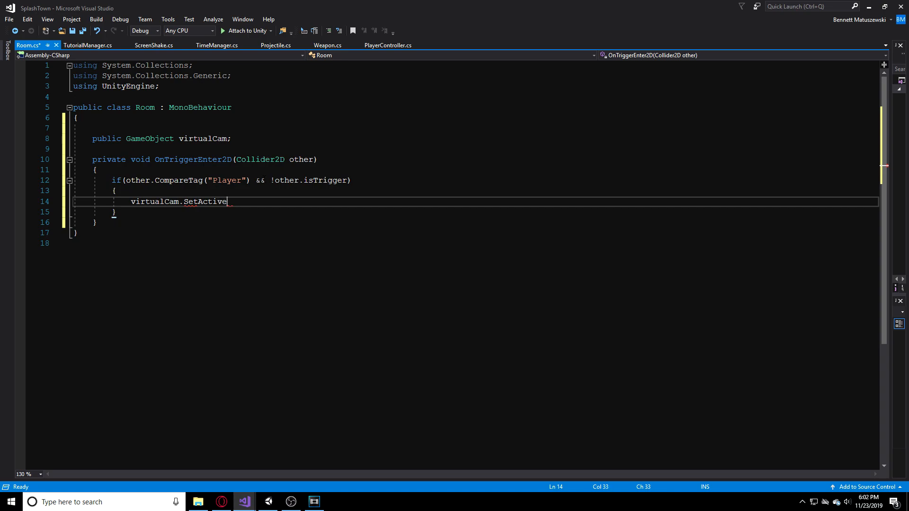
pyautogui.write('(tr)')
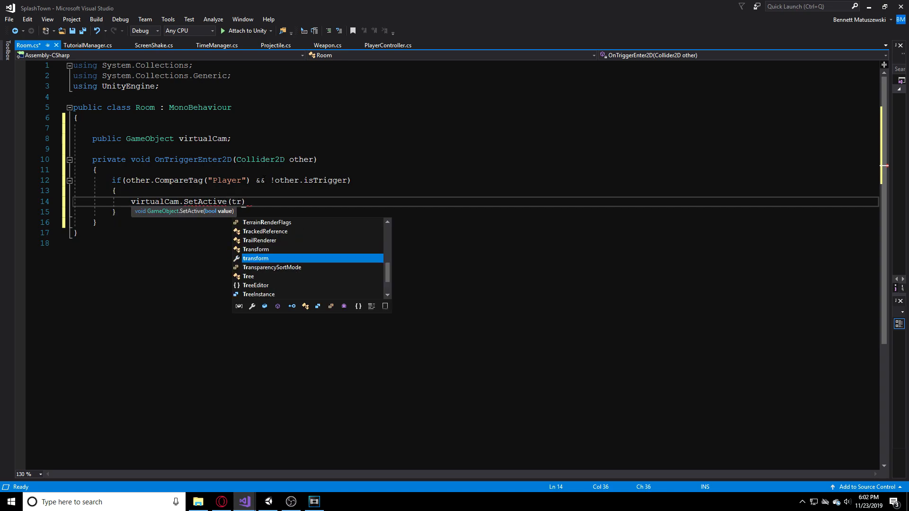
pyautogui.write('ue);')
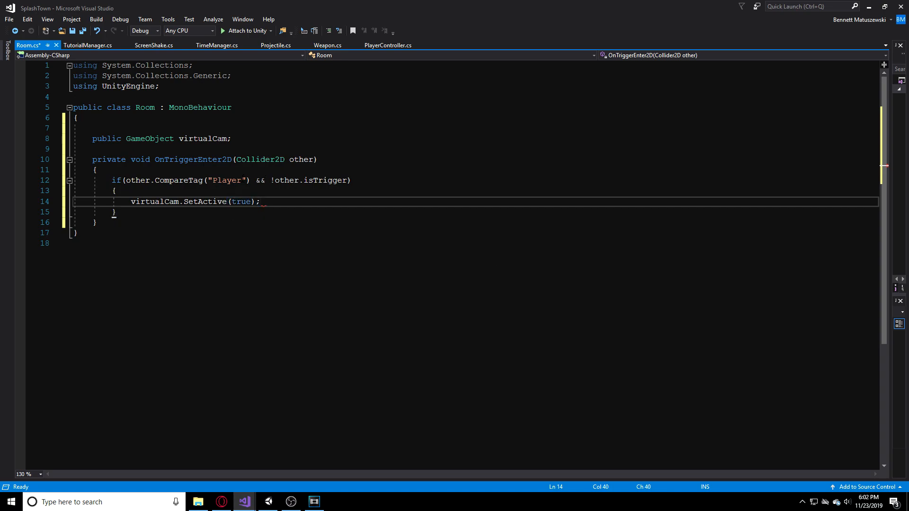
# Duplicate the method as OnTriggerExit2D with SetActive(false), save, and return to Unity.
pyautogui.moveTo(91, 160); pyautogui.dragTo(96, 226)
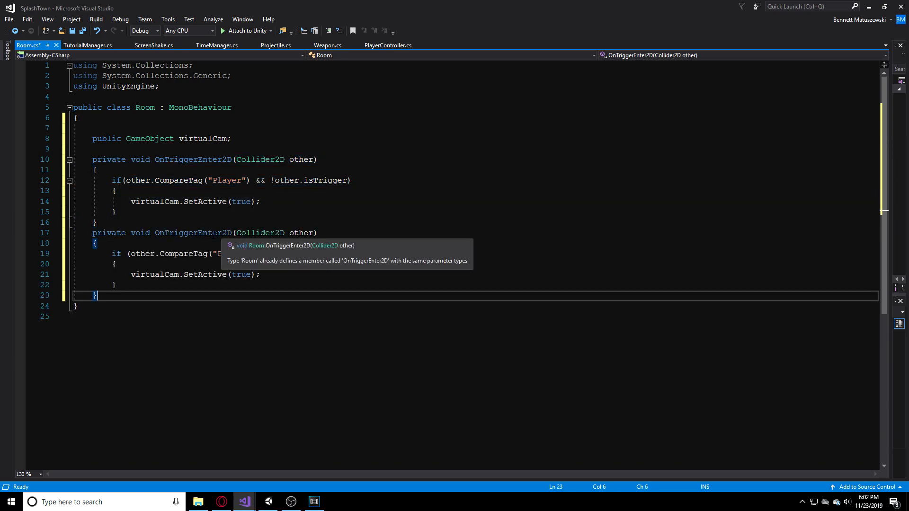
pyautogui.doubleClick(193, 233)
pyautogui.write('f')
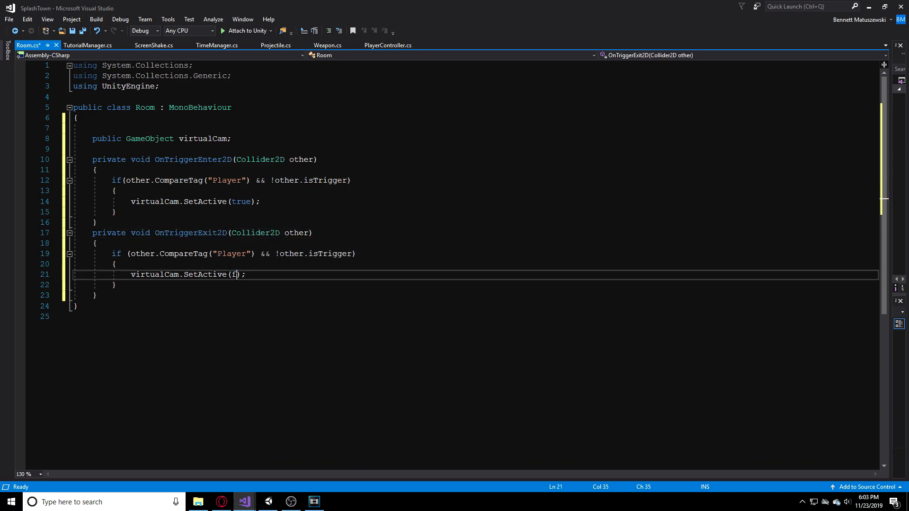
pyautogui.write('alse')
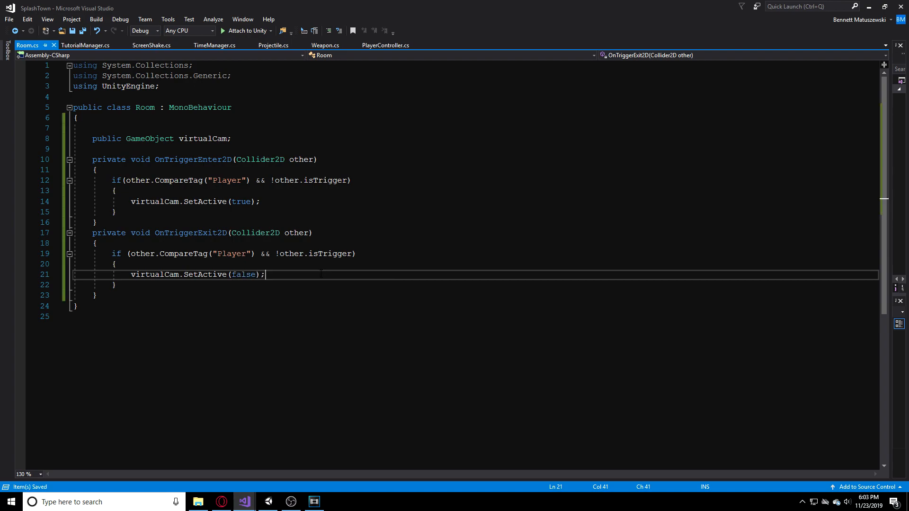
pyautogui.click(243, 501)
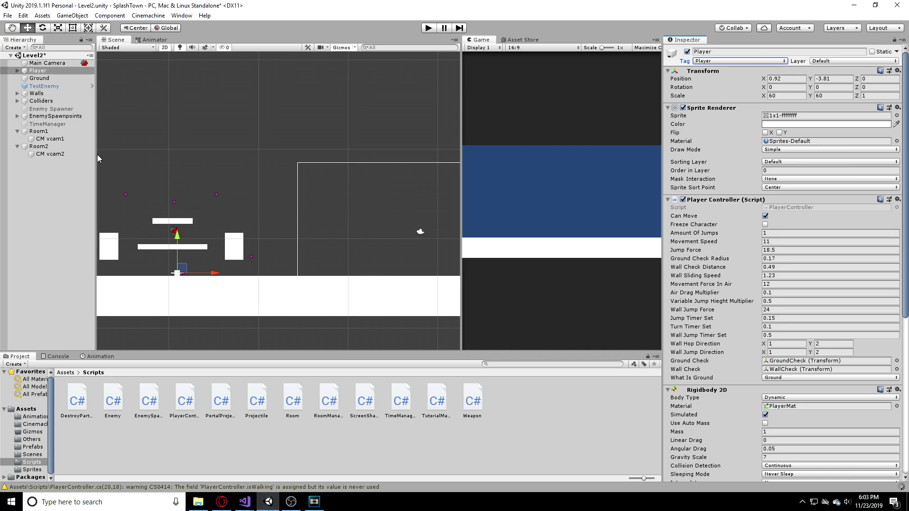
# Attach the Room script to both Room1 and Room2 via Add Component.
pyautogui.click(38, 131)
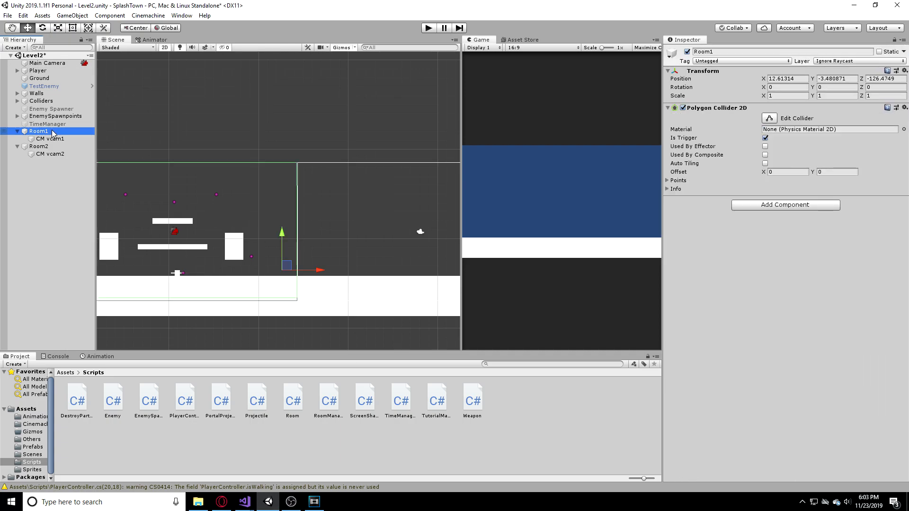
pyautogui.click(785, 204)
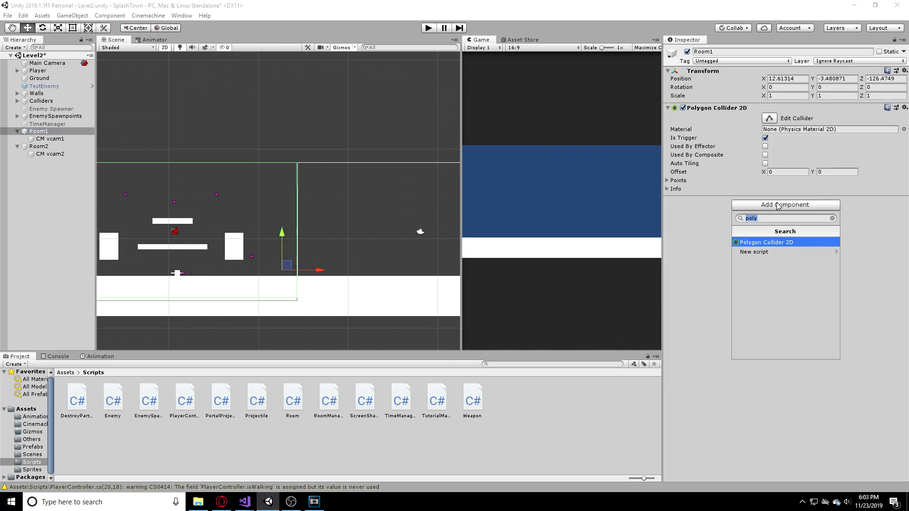
pyautogui.write('r')
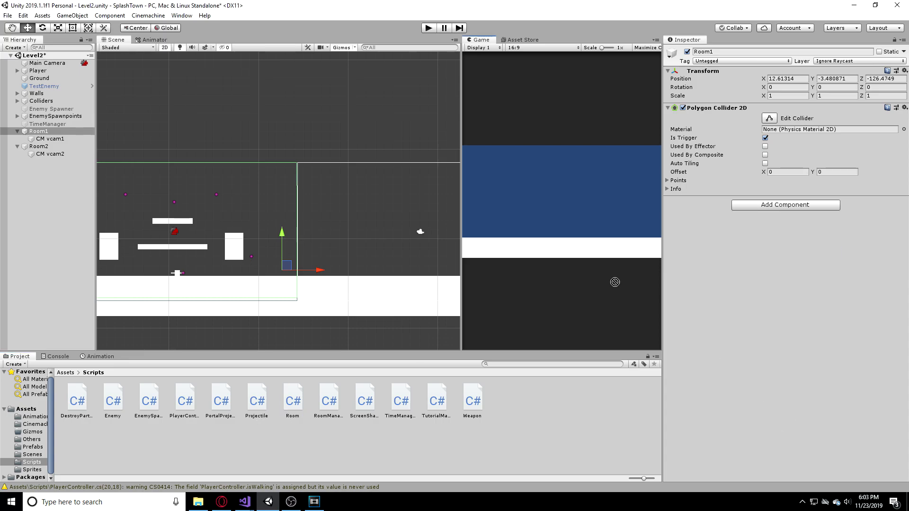
pyautogui.click(32, 146)
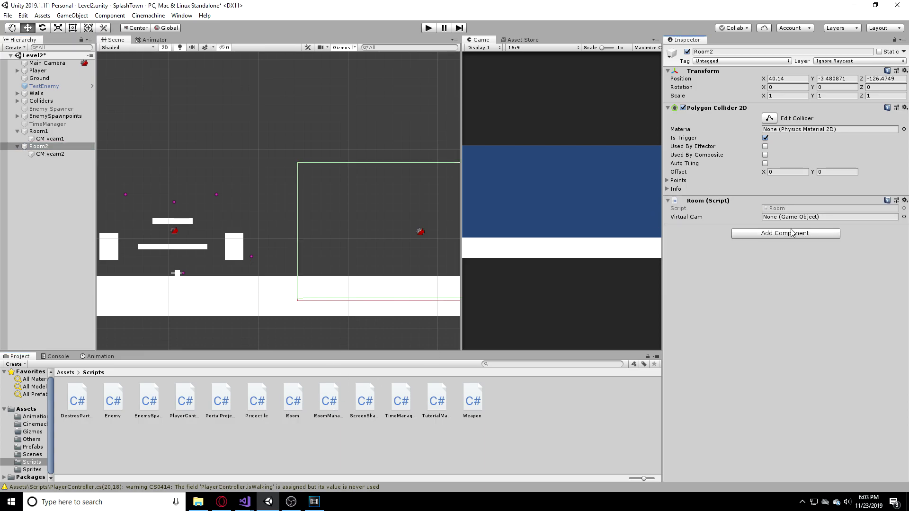
pyautogui.click(827, 217)
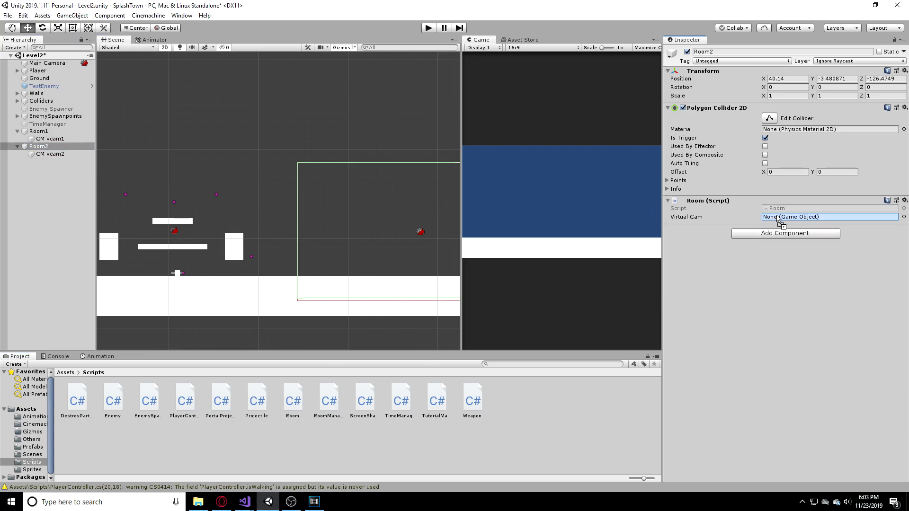
# Assign CM vcam1 as Room1's Virtual Cam and start play mode.
pyautogui.click(37, 132)
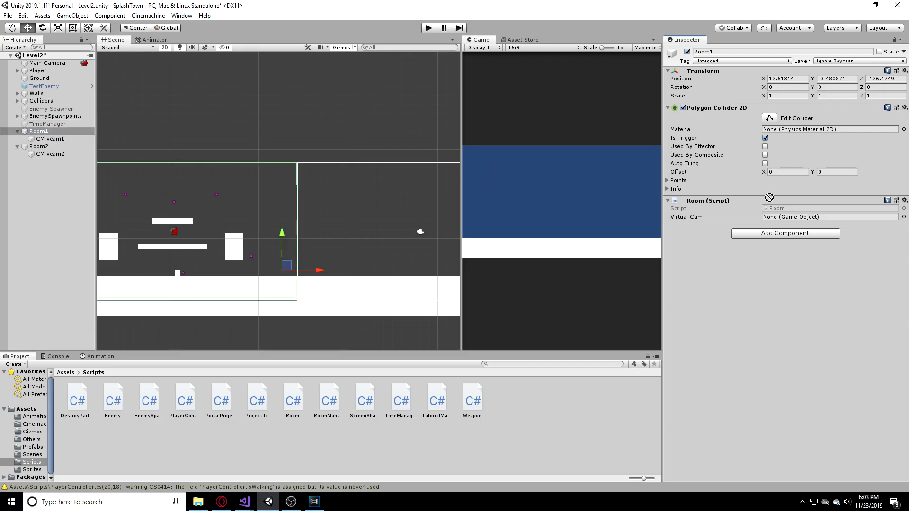
pyautogui.click(829, 216)
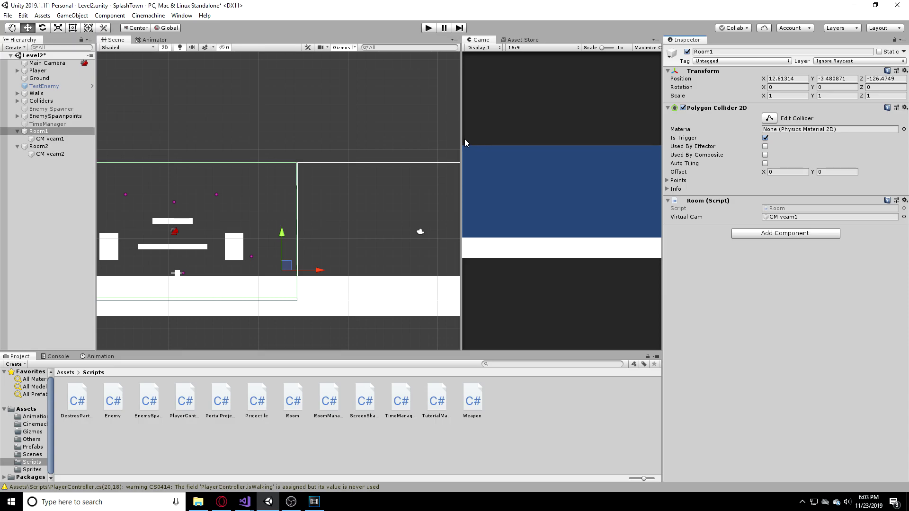
pyautogui.click(429, 26)
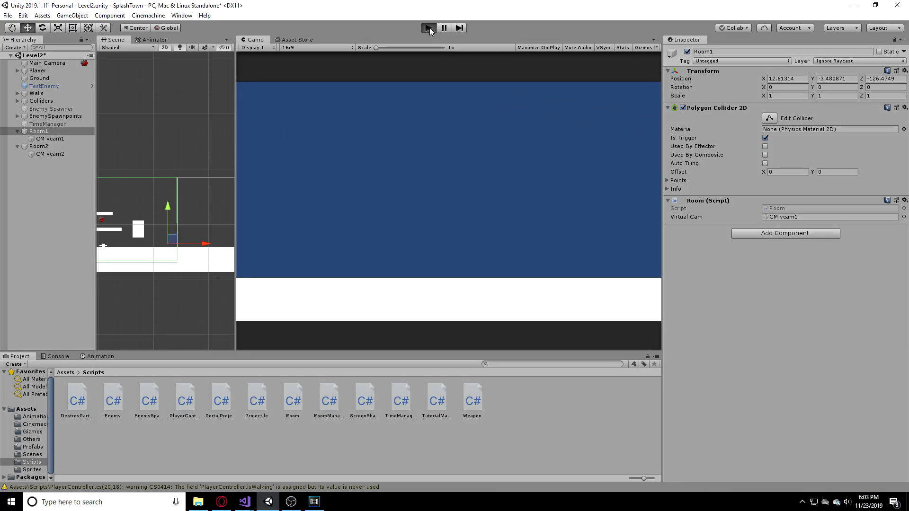
pyautogui.click(47, 138)
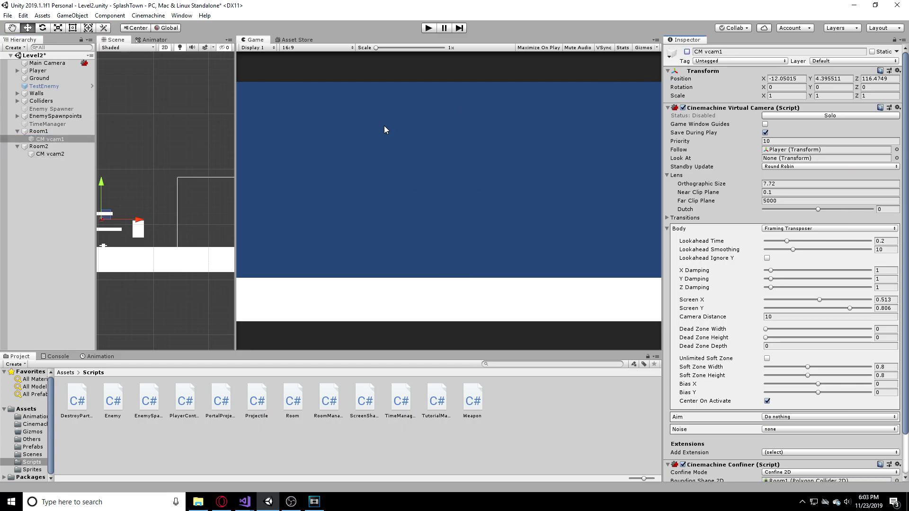
pyautogui.click(47, 154)
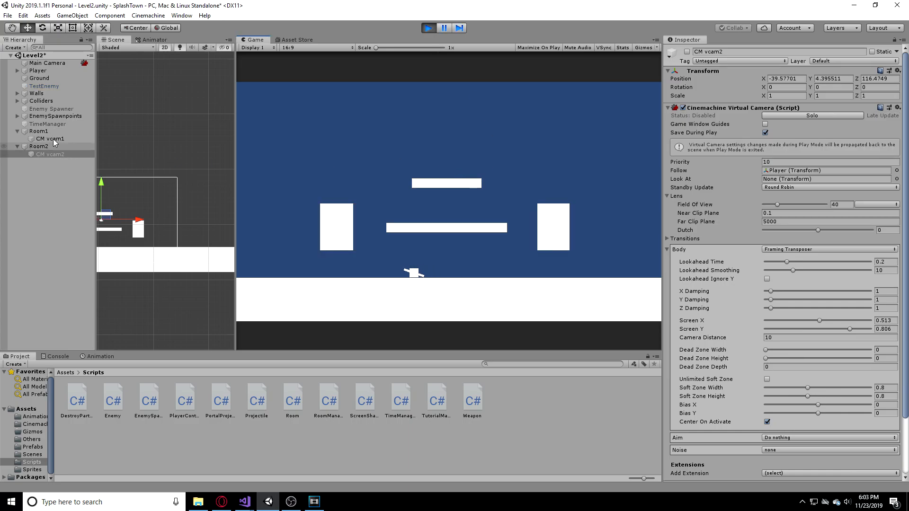
pyautogui.click(48, 138)
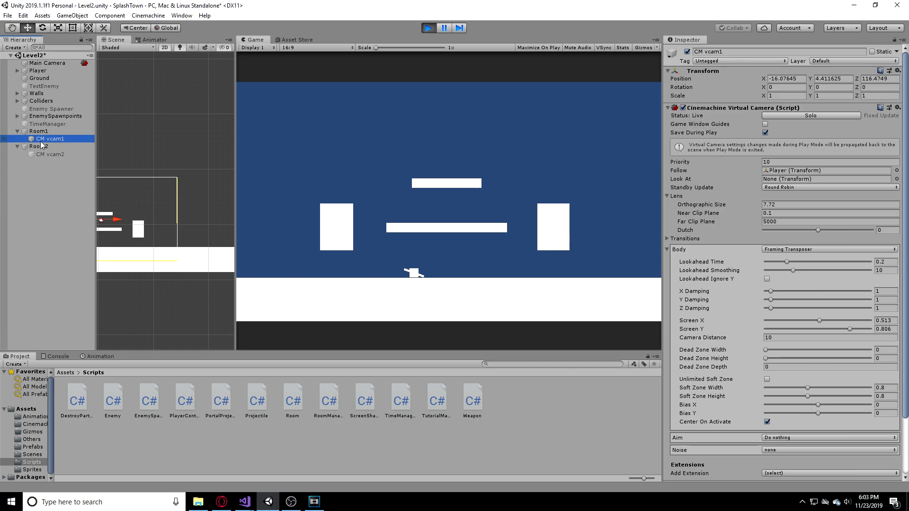
pyautogui.click(46, 154)
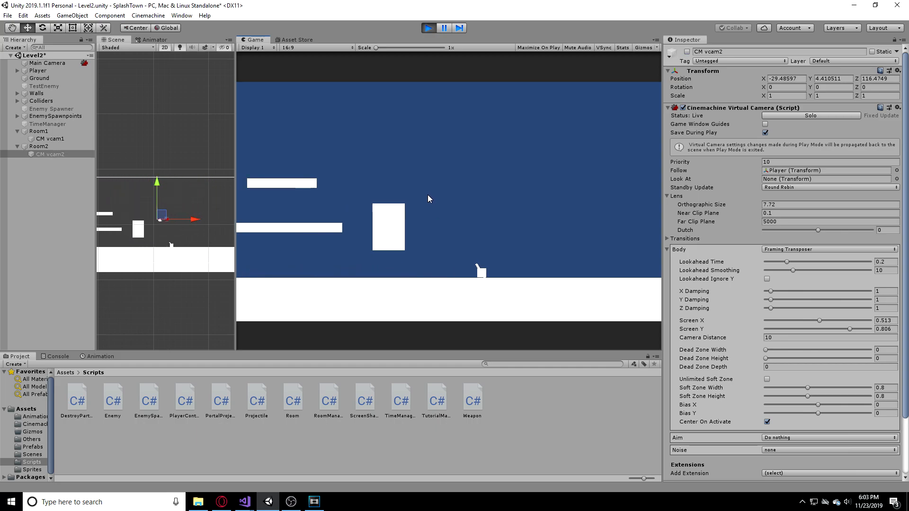
pyautogui.click(429, 26)
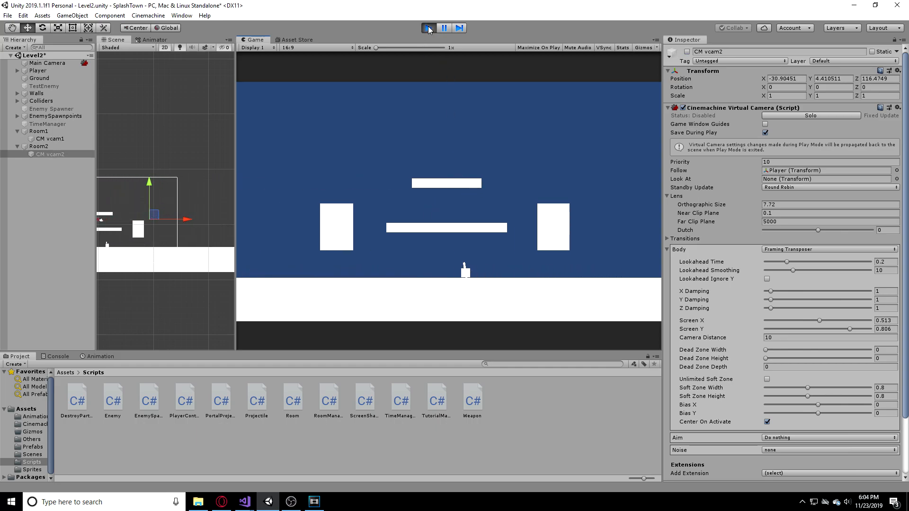
pyautogui.click(428, 28)
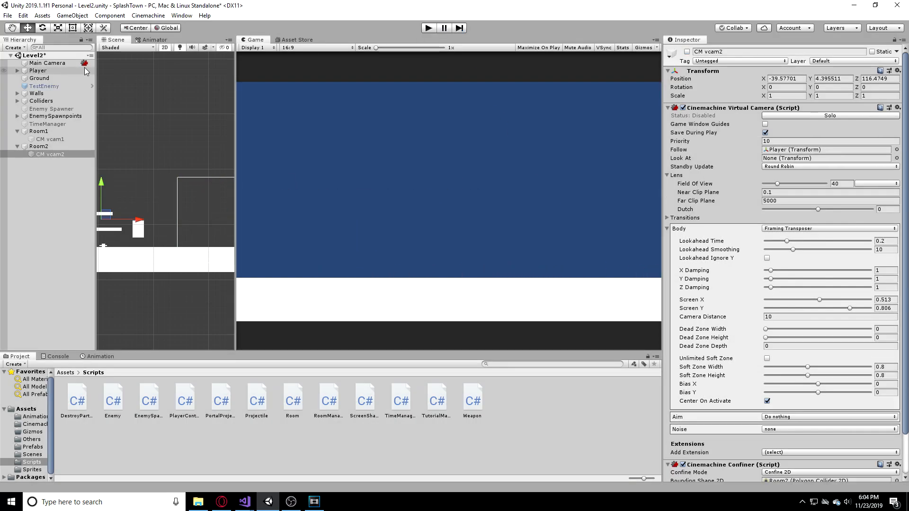
# Show the Main Camera's Cinemachine Brain in the Inspector, then run Level2 again.
pyautogui.click(39, 62)
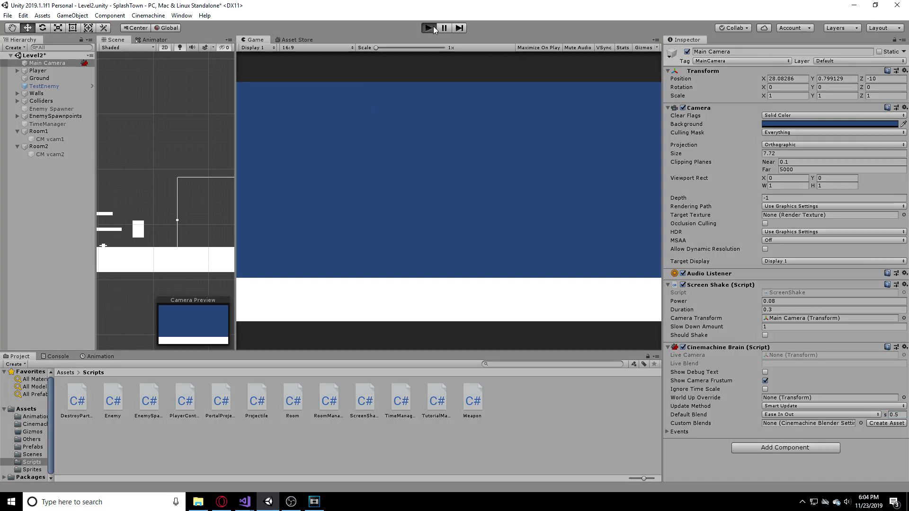
pyautogui.click(428, 28)
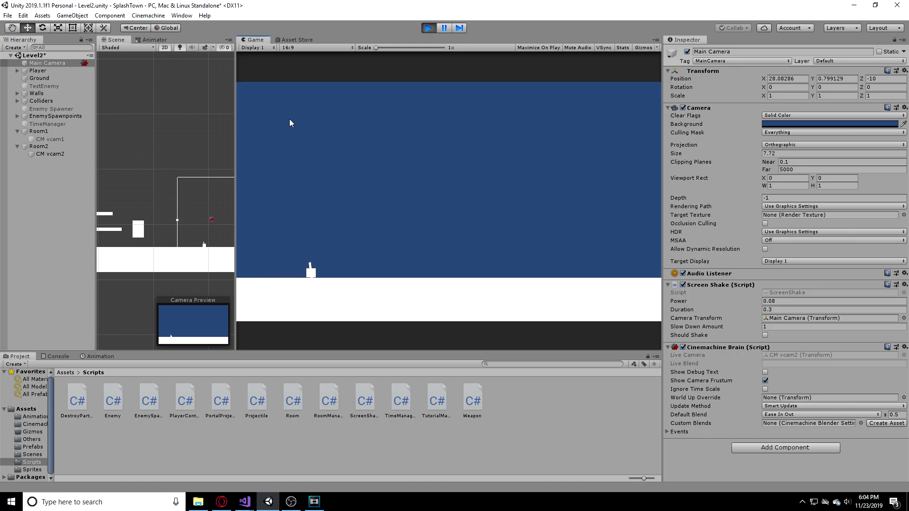
pyautogui.moveTo(299, 318)
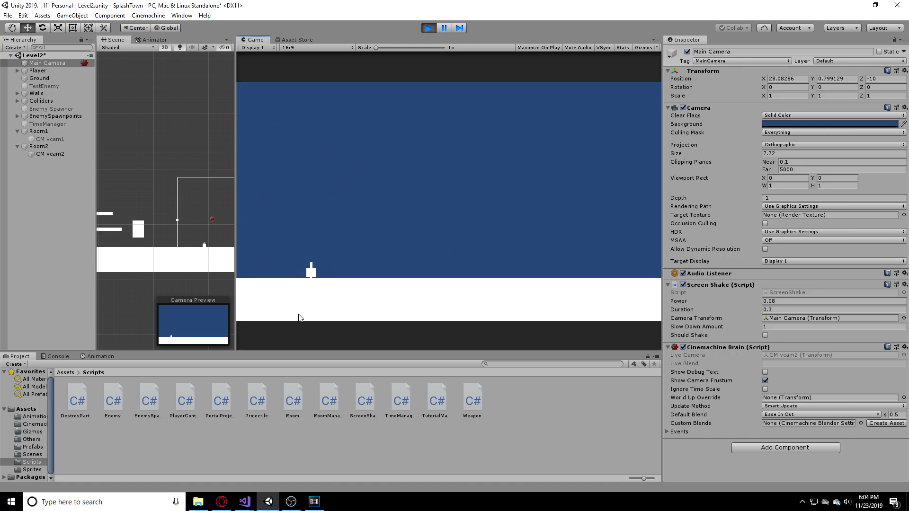